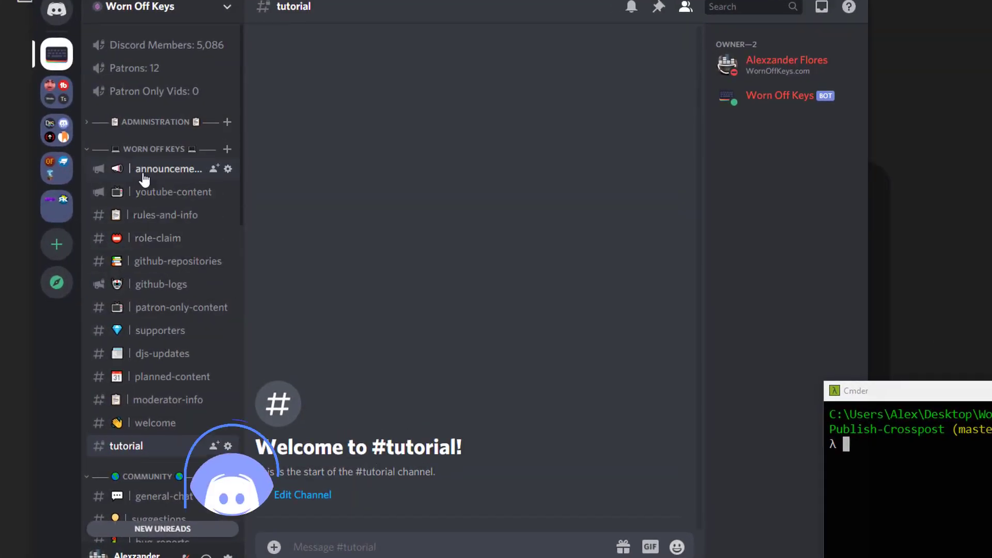
Browse the announcements channel, then scroll through youtube-content's posted tutorial videos.
left_click(169, 168)
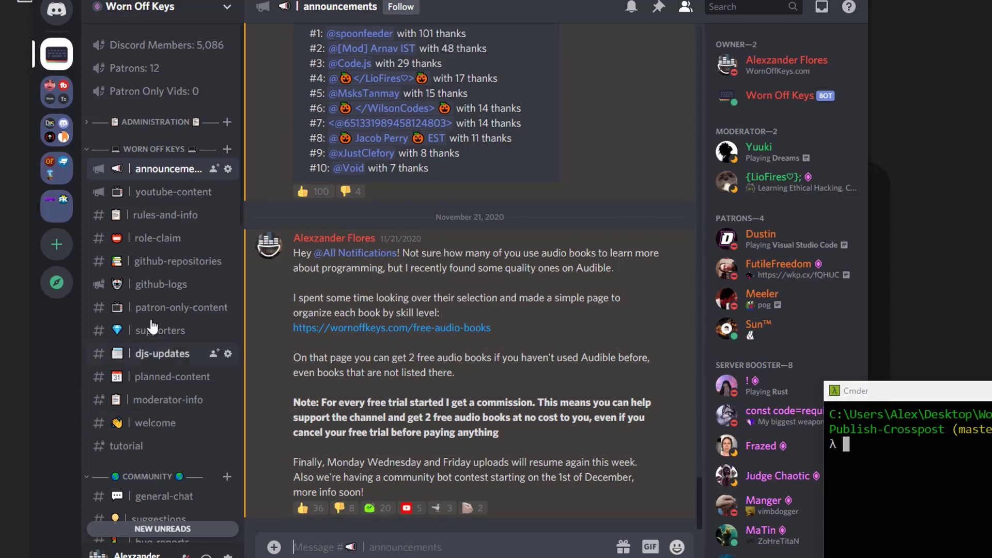
left_click(174, 192)
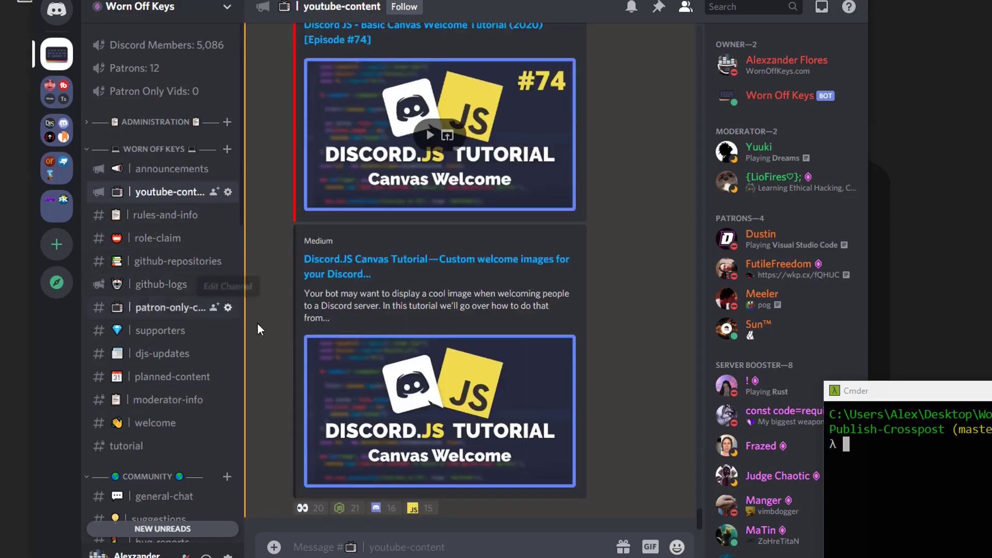
scroll("down", 3)
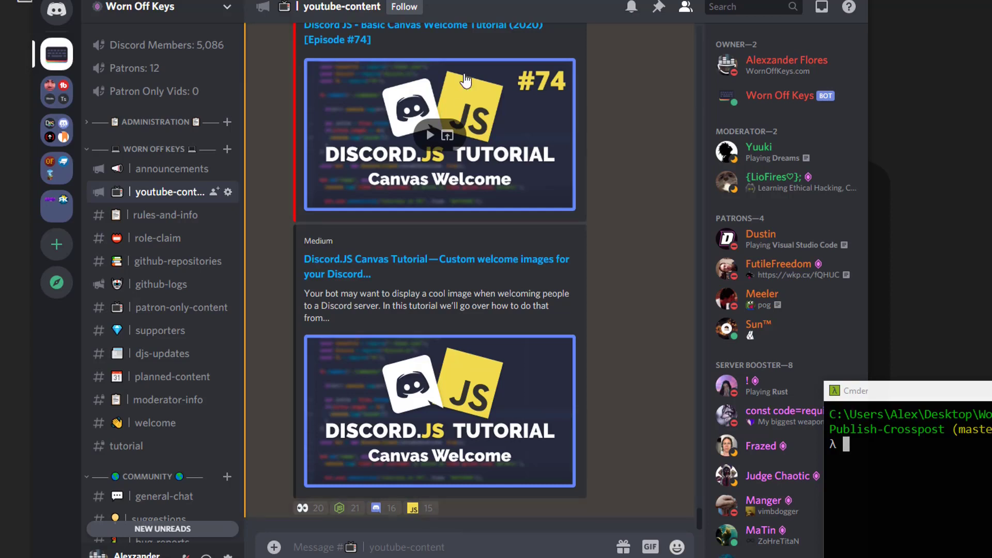
mouse_move(160, 284)
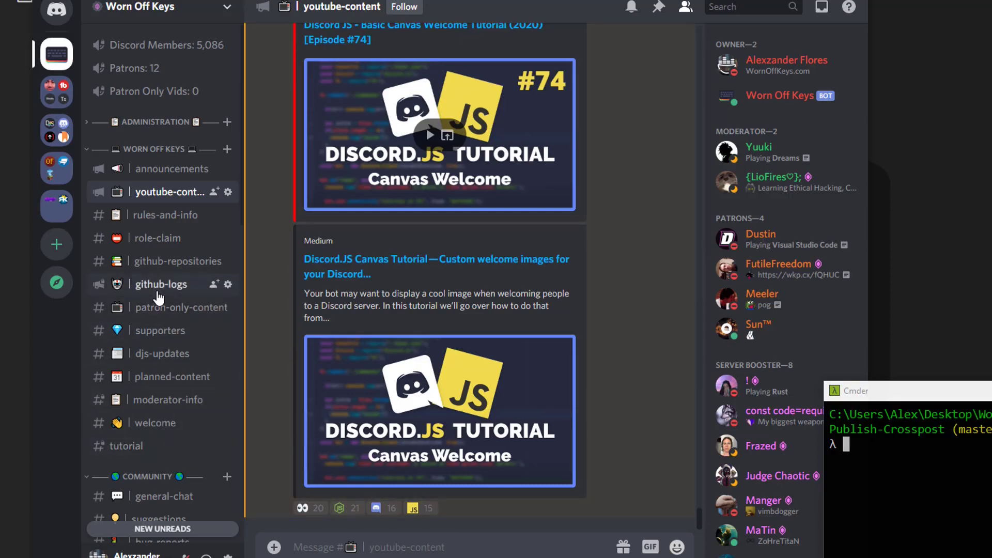
Visit the github-logs channel and return to the empty tutorial channel.
left_click(160, 284)
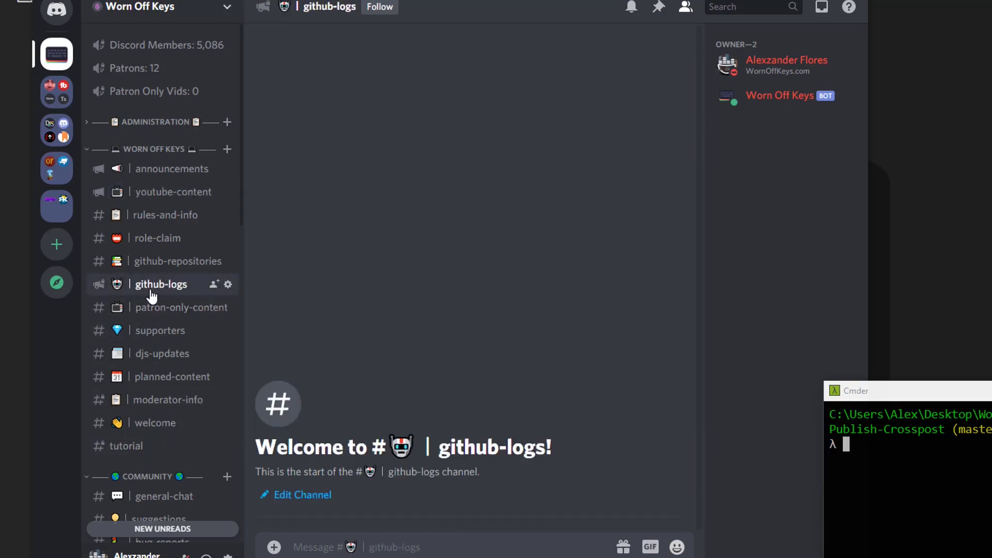
mouse_move(139, 446)
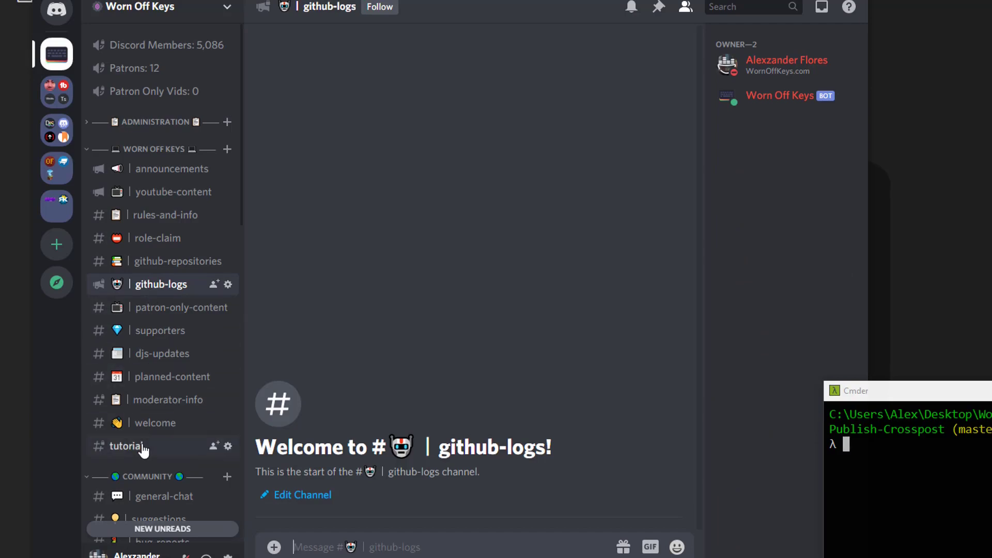
left_click(125, 446)
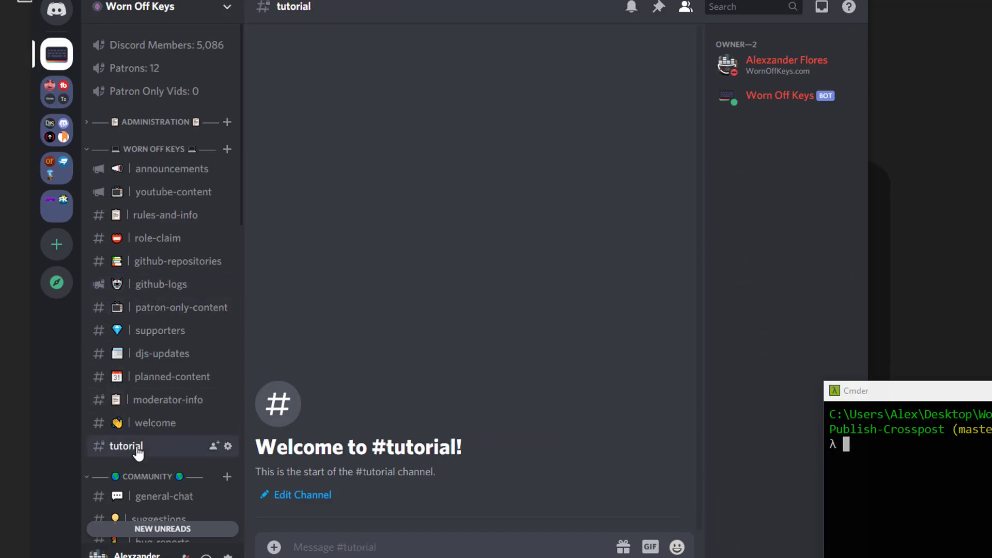
mouse_move(329, 379)
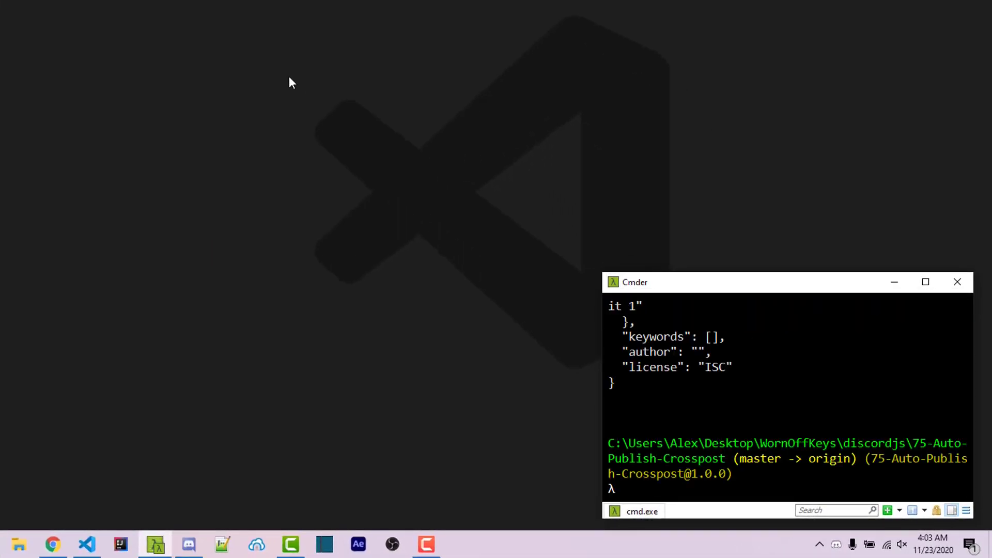
Run npm install discord.js dotenv wokcommands in the Cmder terminal.
left_click(87, 544)
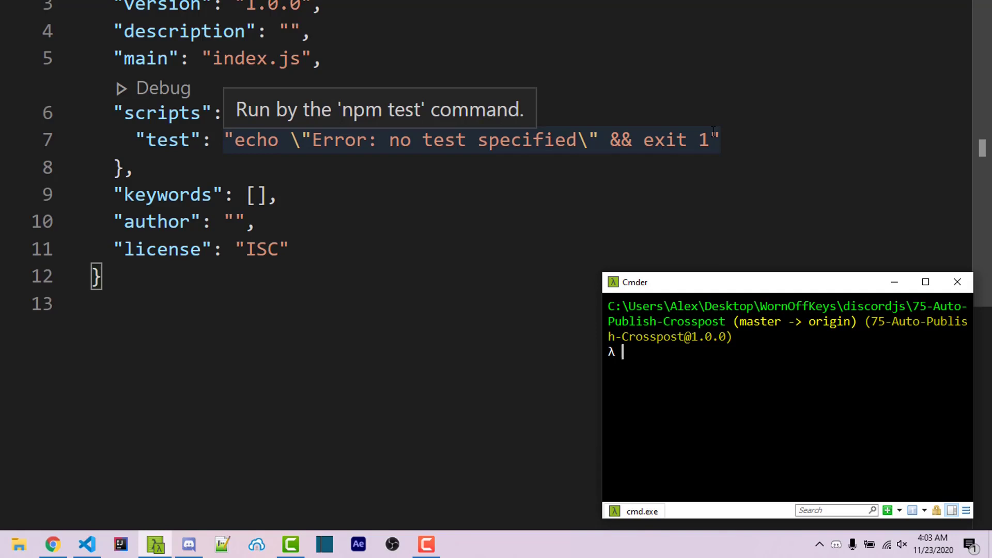
type("npm")
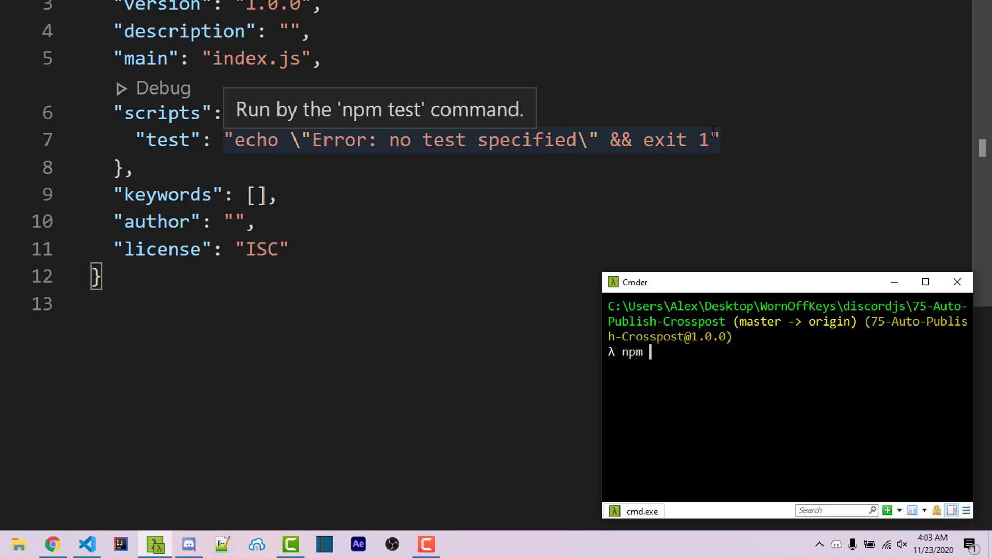
type("install discord.")
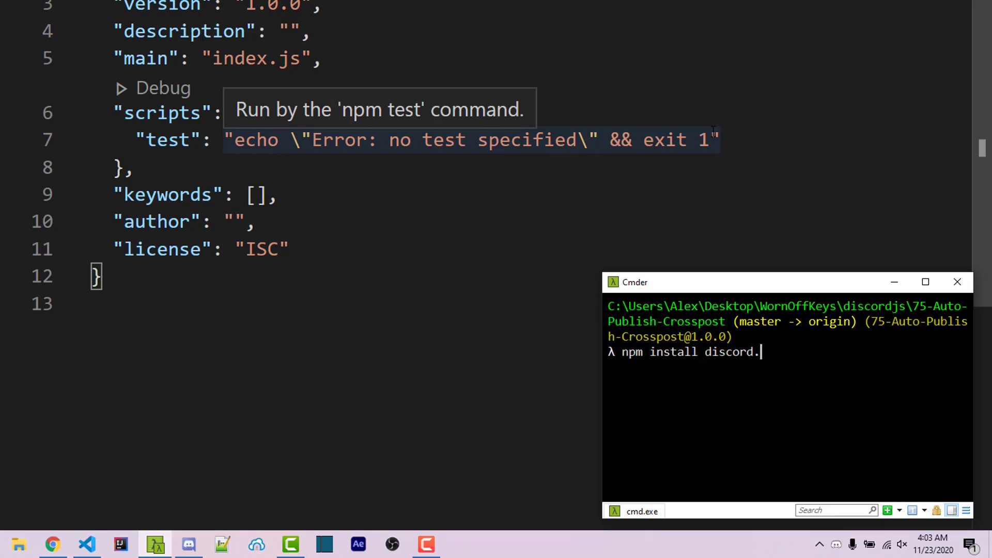
type("js dot")
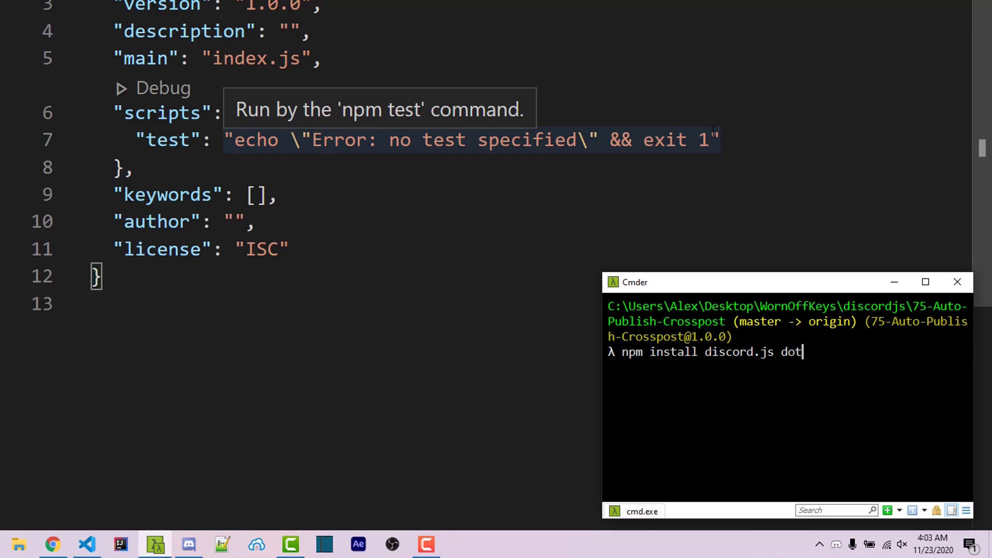
type("env w")
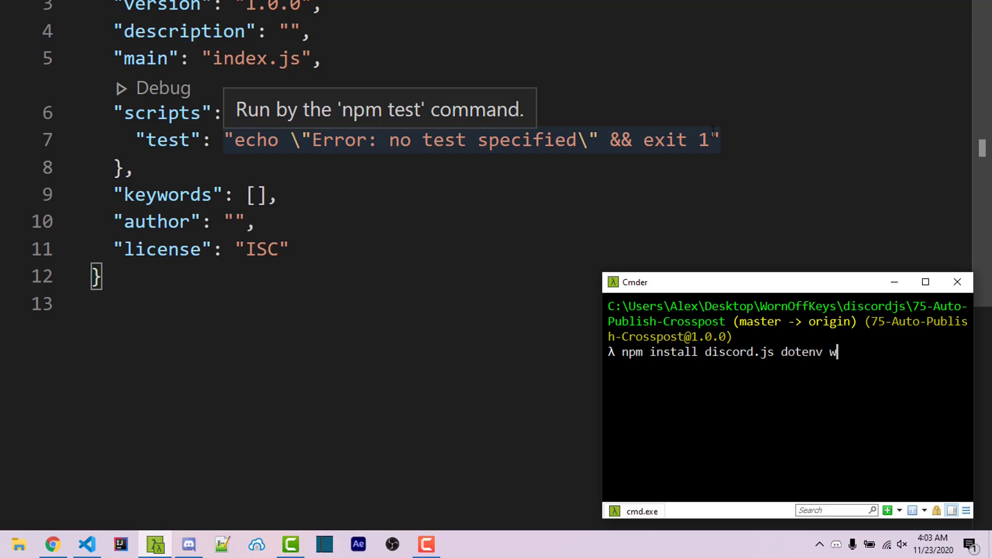
type("okcommands")
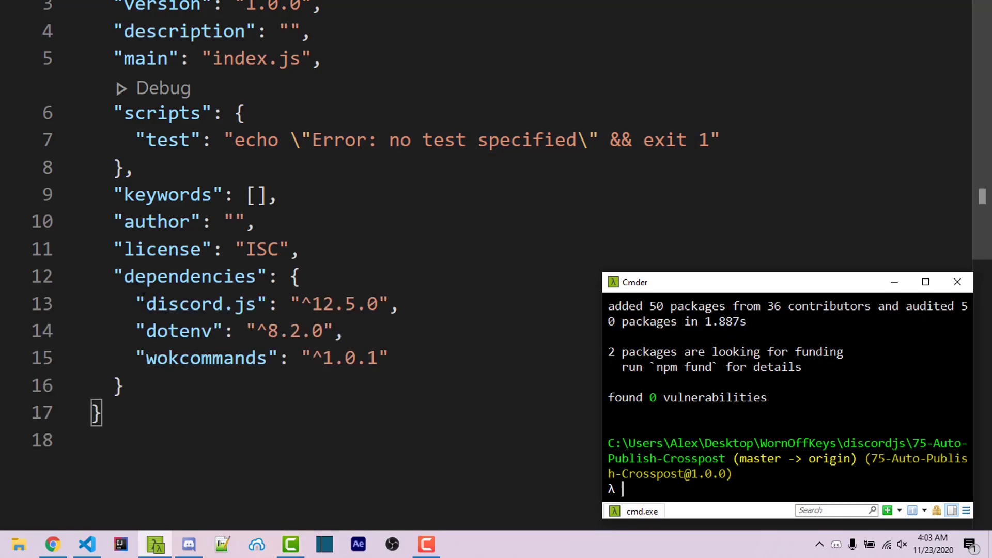
Update discord.js with npm install discord.js@latest.
double_click(344, 304)
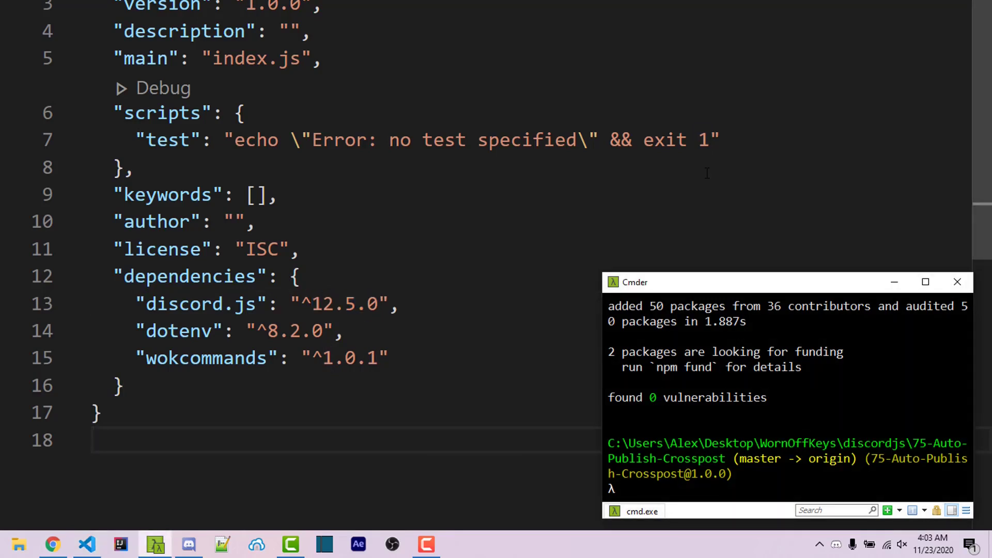
type("npm")
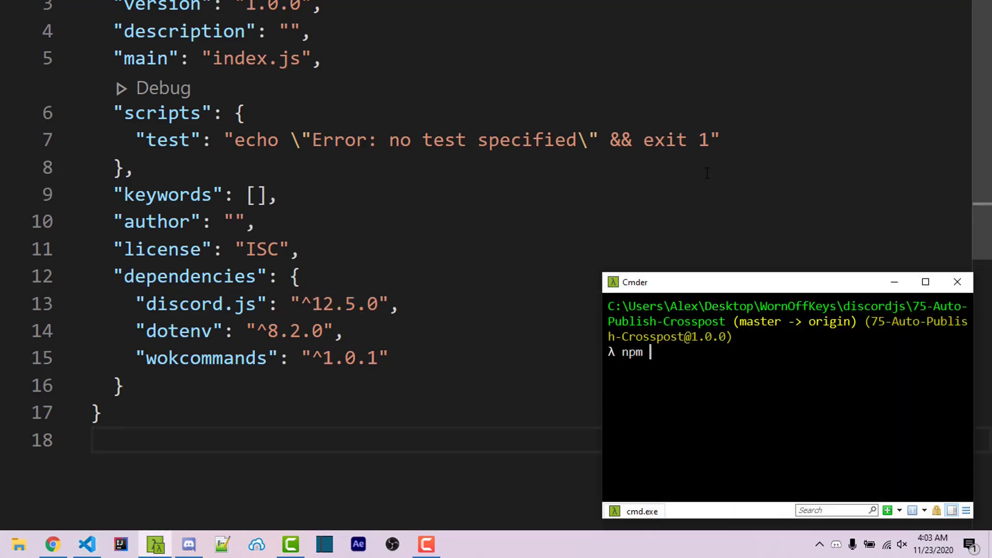
type("install discord.j")
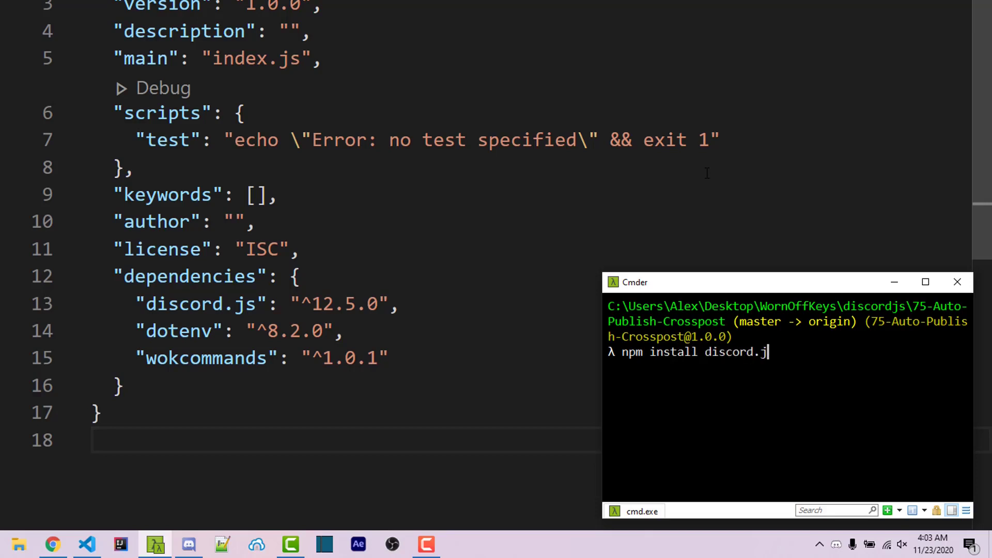
type("s@latest")
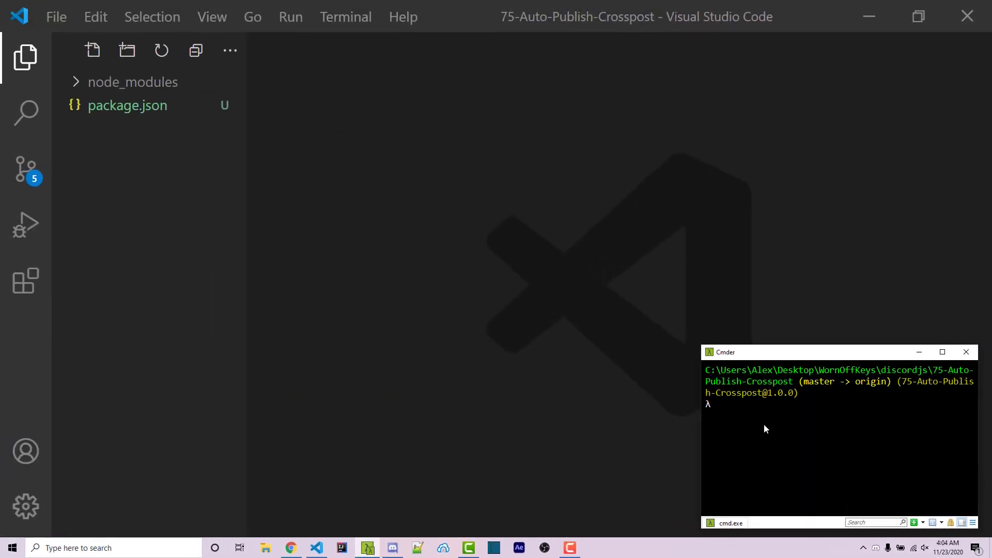
mouse_move(744, 418)
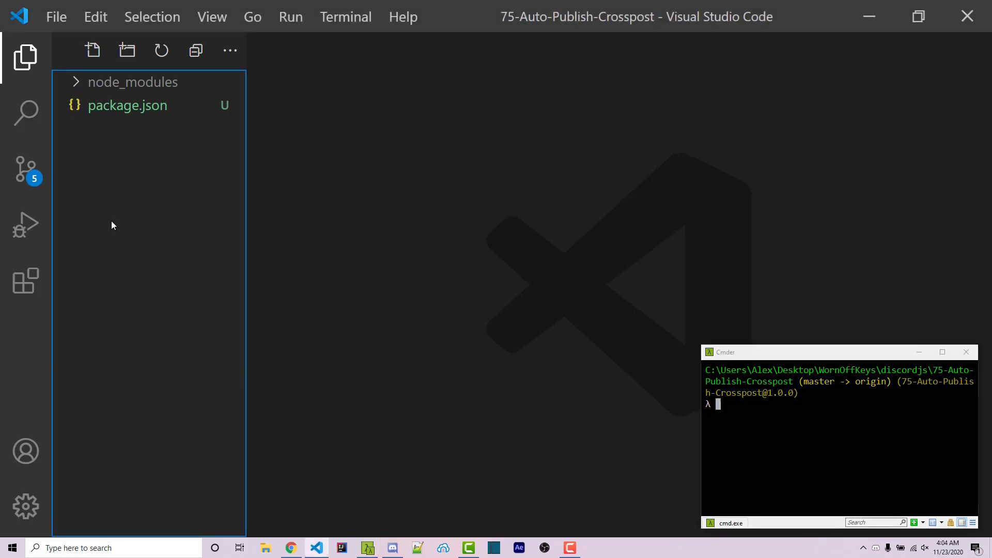
Create the .env and index.js files in the project.
left_click(93, 50)
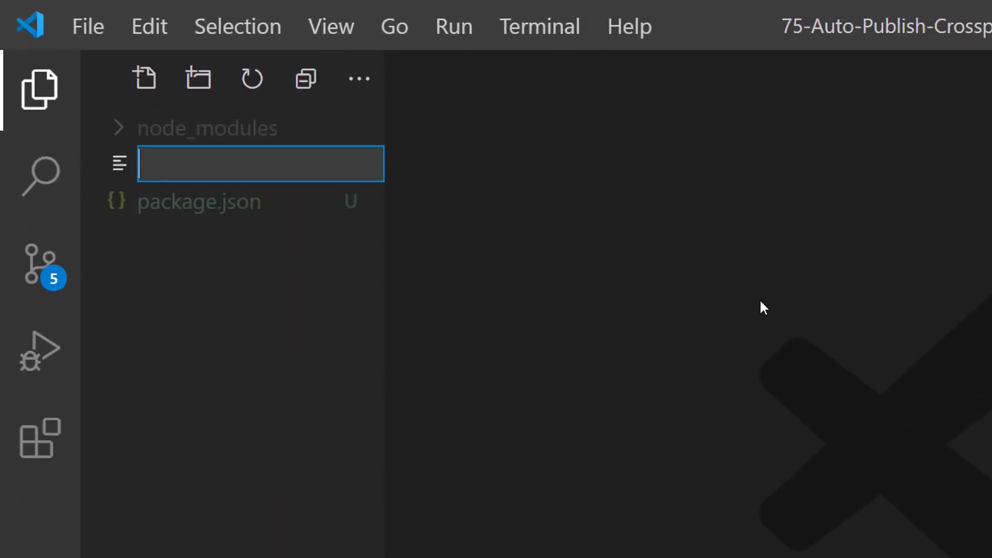
type(".env")
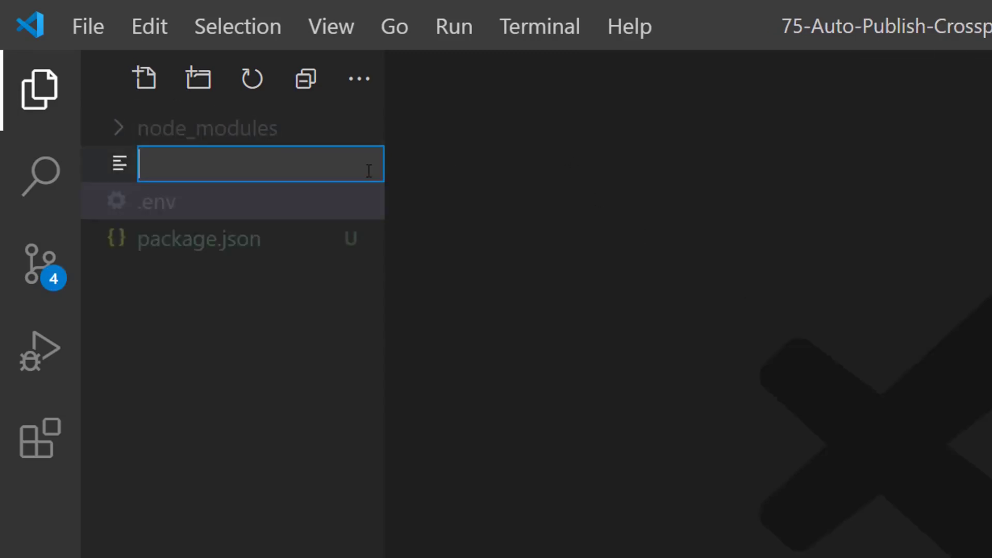
type("index.js")
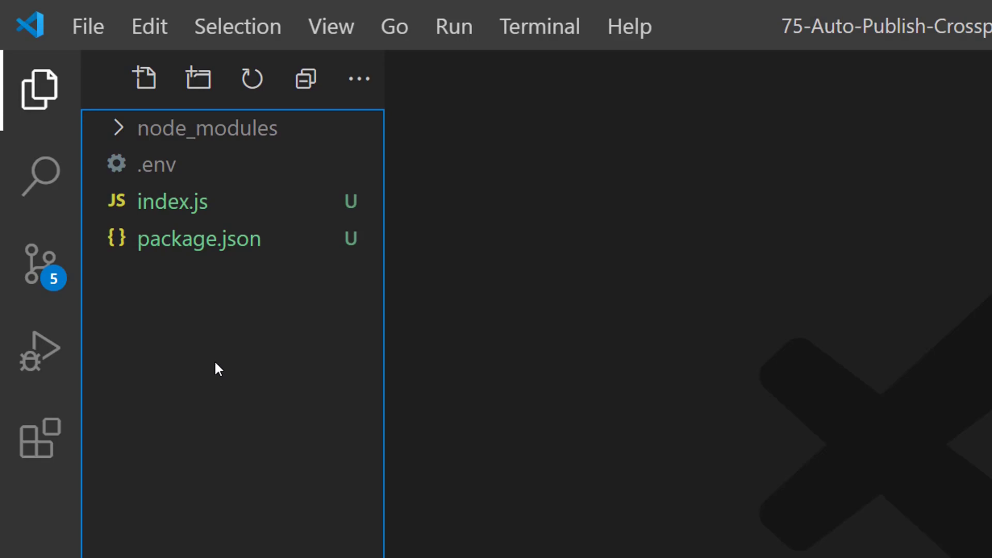
mouse_move(214, 364)
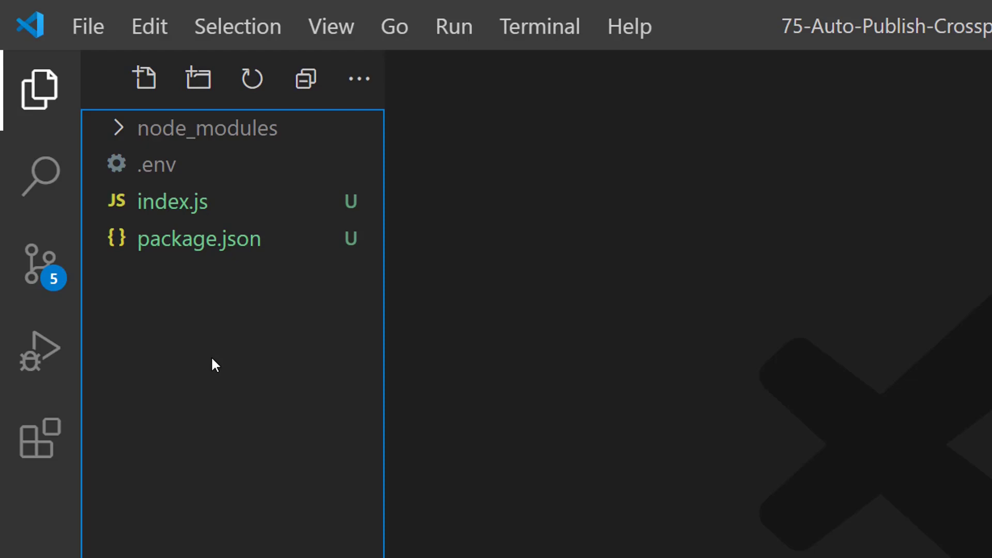
Create the commands folder and start the features folder.
left_click(197, 78)
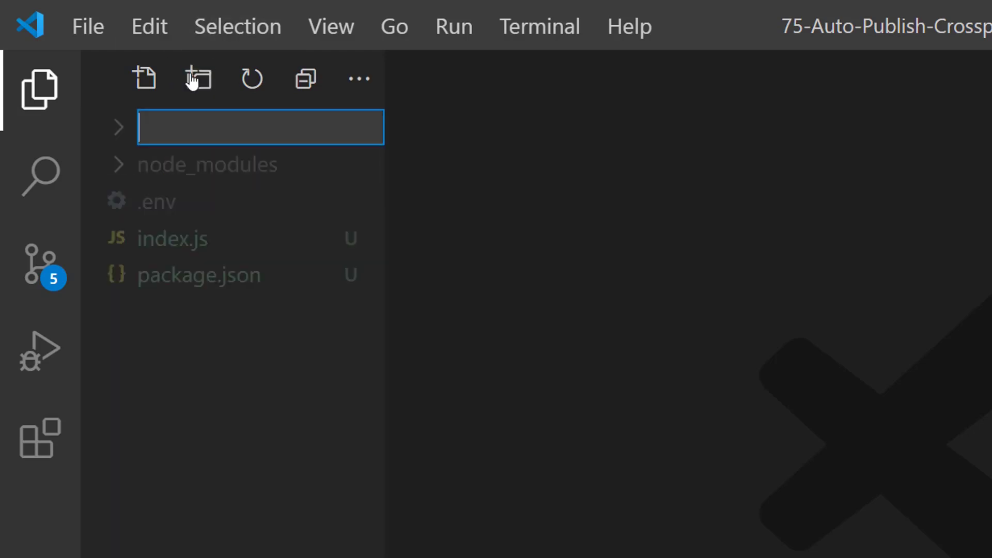
type("commands")
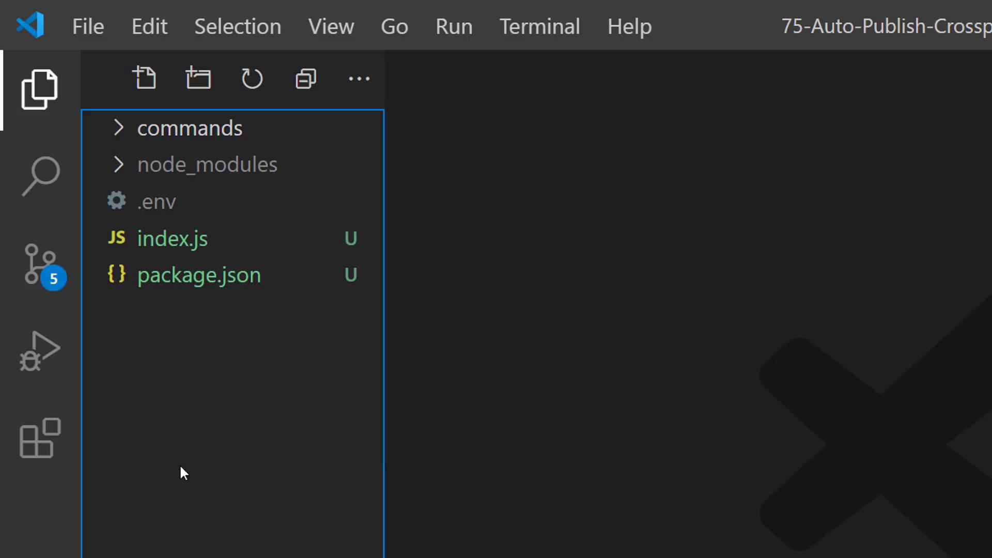
left_click(197, 78)
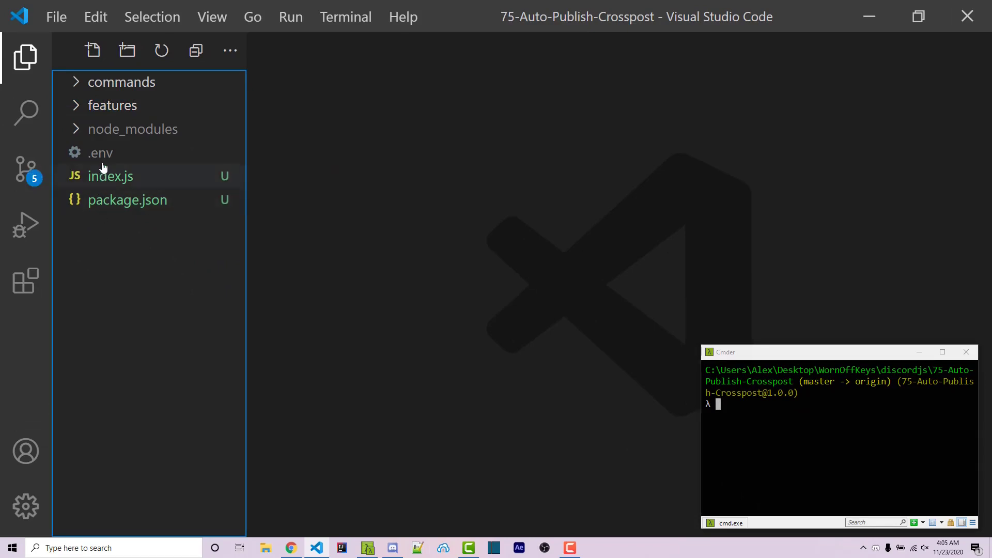
Enter TOKEN= in the .env file, then switch to index.js.
left_click(100, 153)
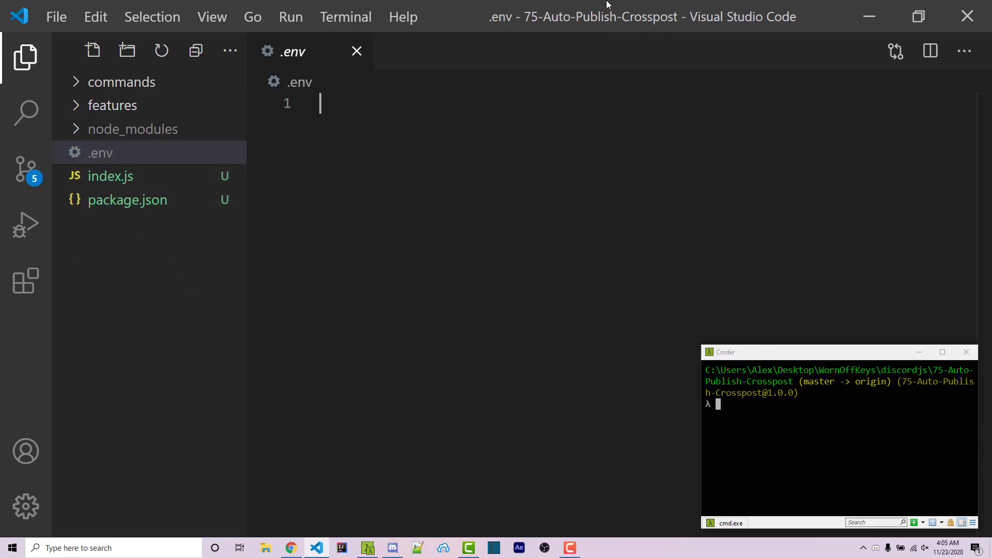
type("TOKEN")
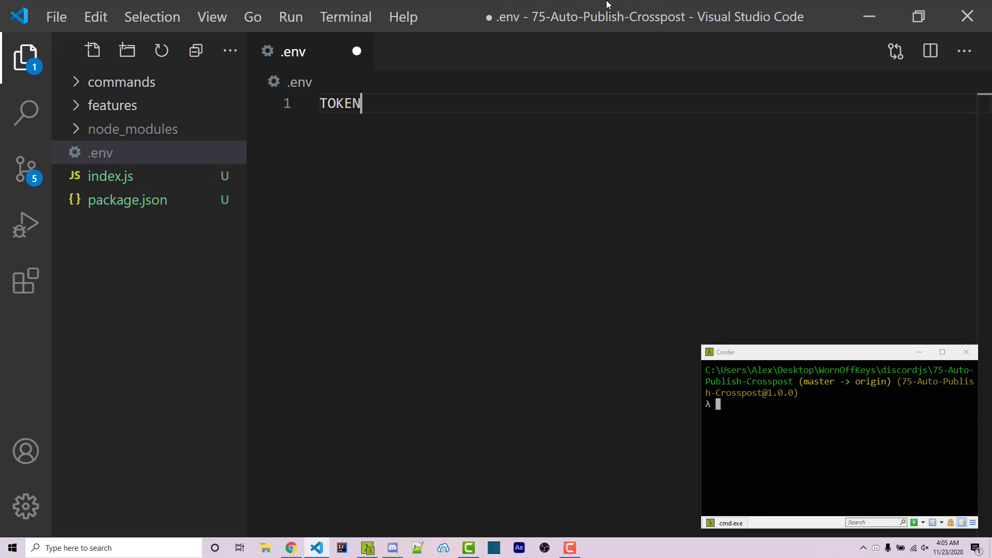
type("=")
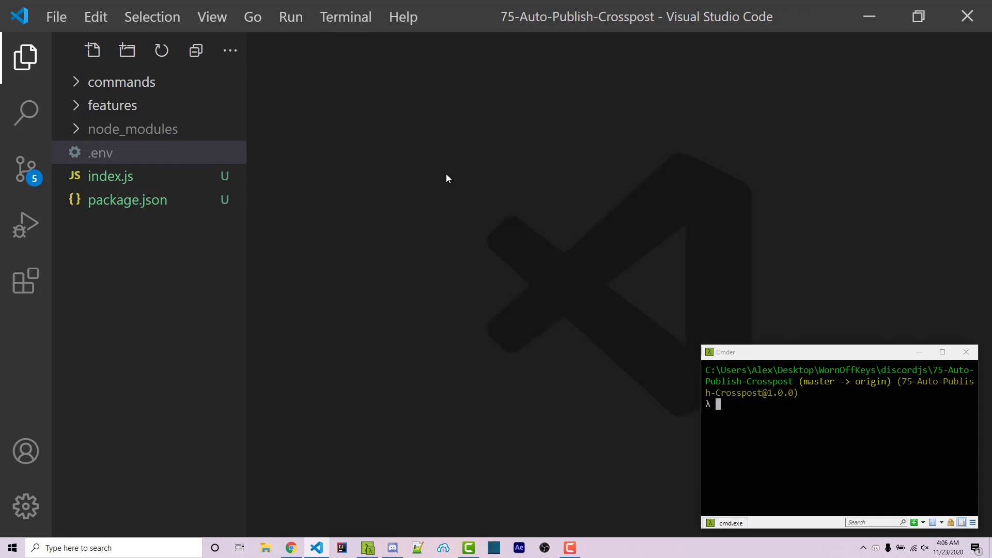
mouse_move(341, 133)
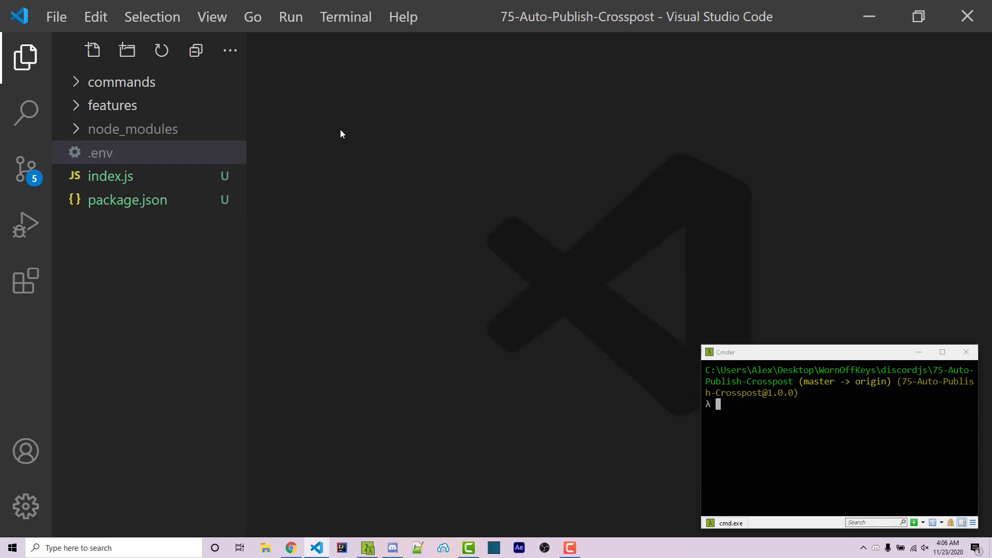
left_click(110, 176)
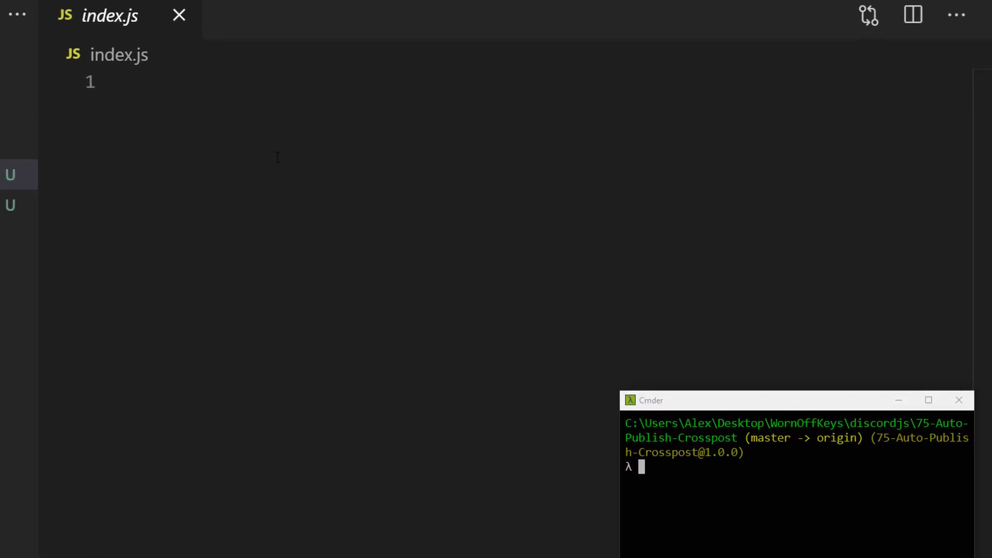
Require discord.js as DiscordJS and wokcommands as WOKCommands, and call require('dotenv').config().
type("co")
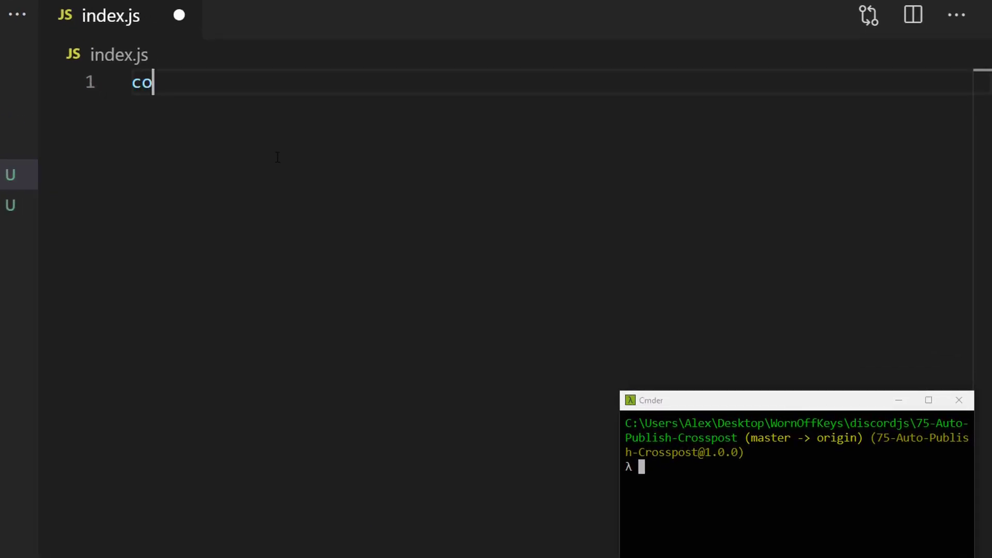
type("nst DiscordJS")
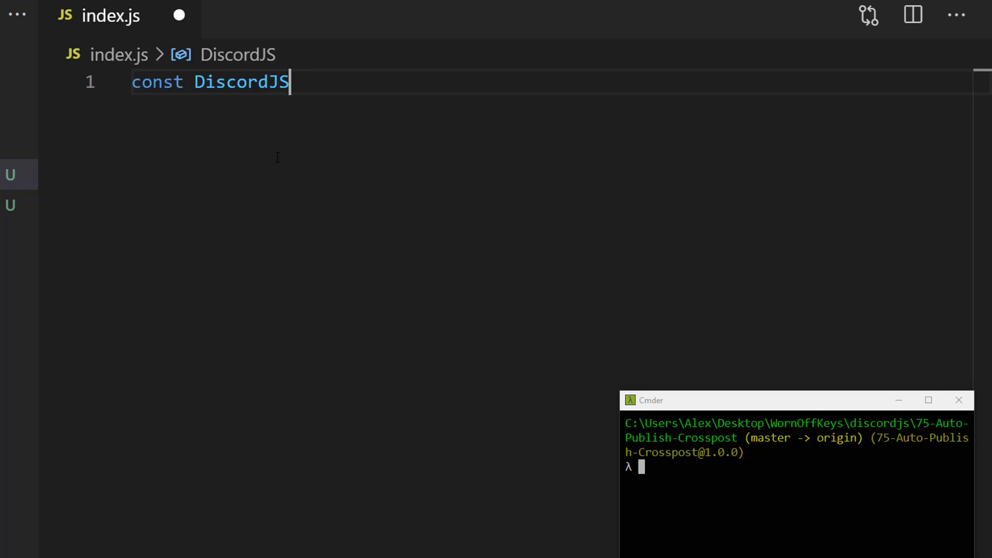
type("= require('dis')")
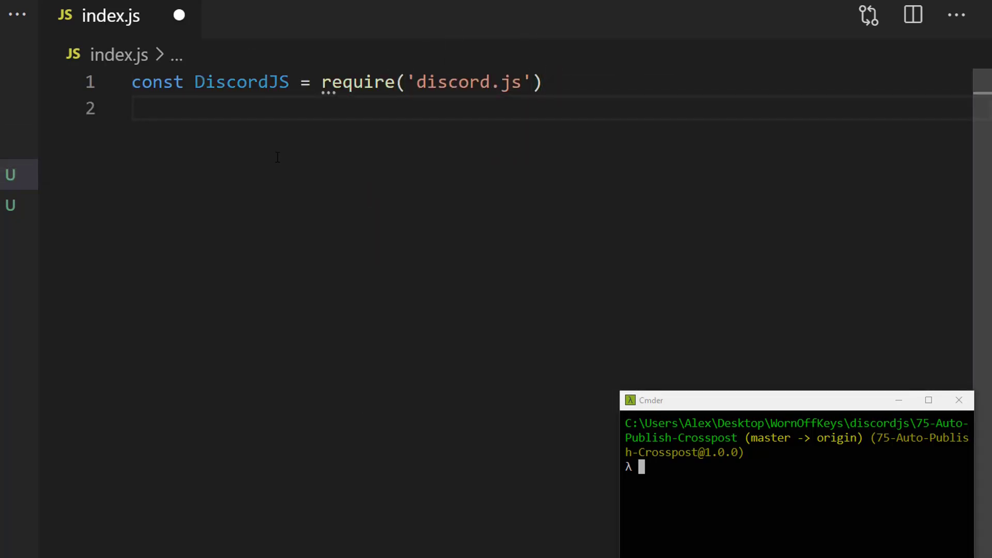
type("const")
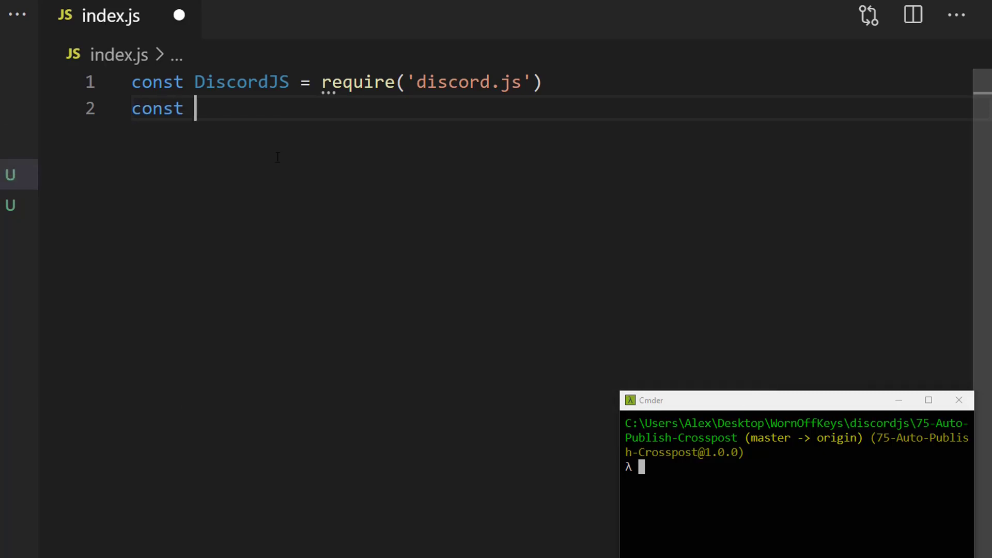
type("WOKCommands")
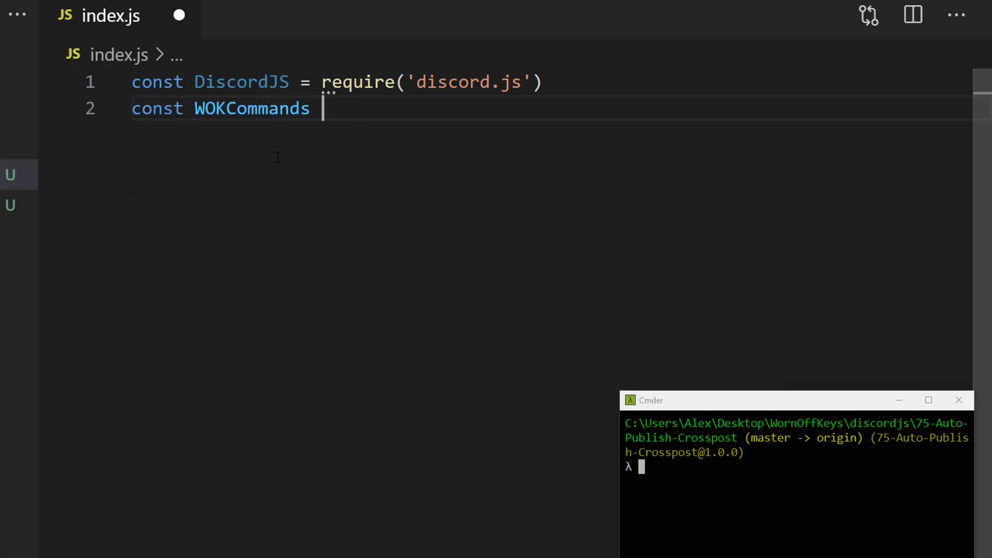
type("= require('wokcommands')")
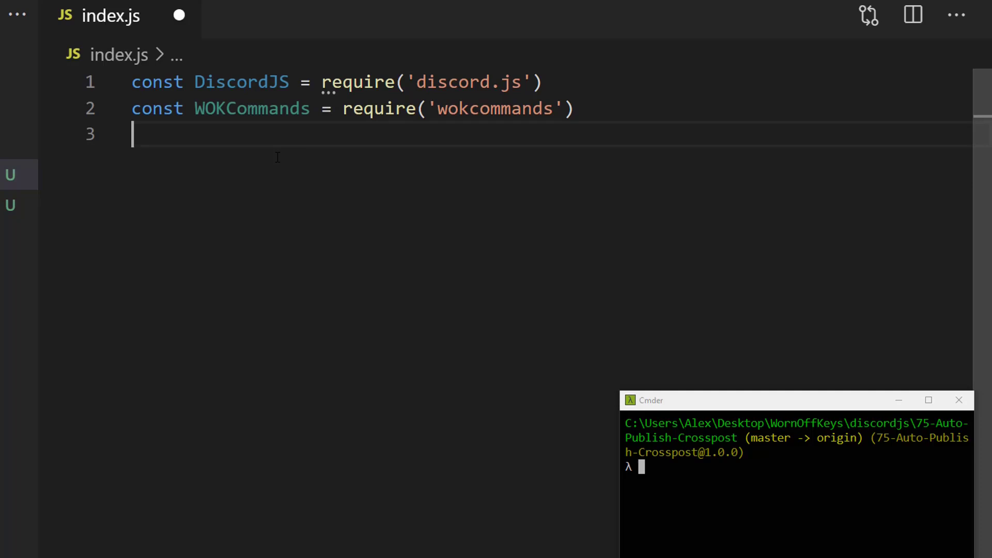
type("require('dotenv')")
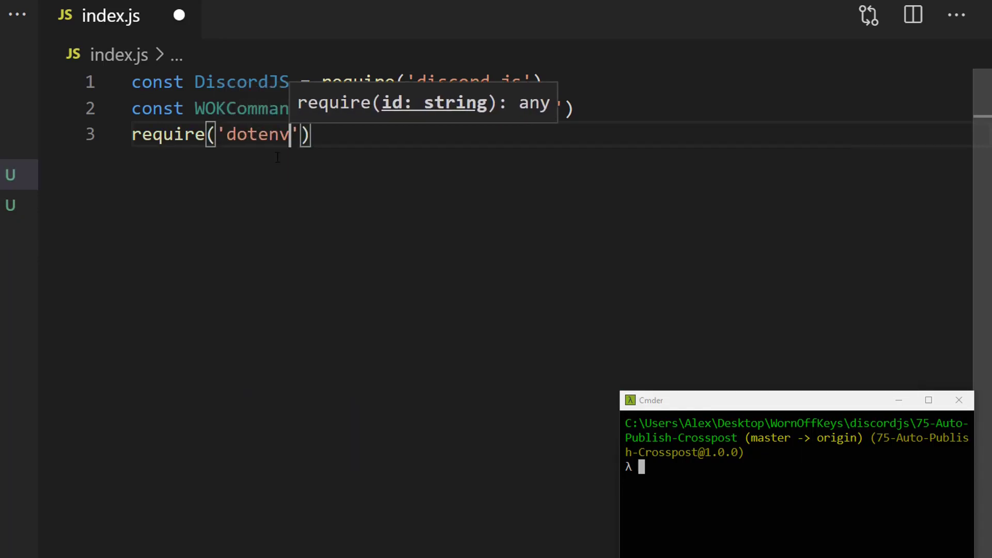
type(".config()")
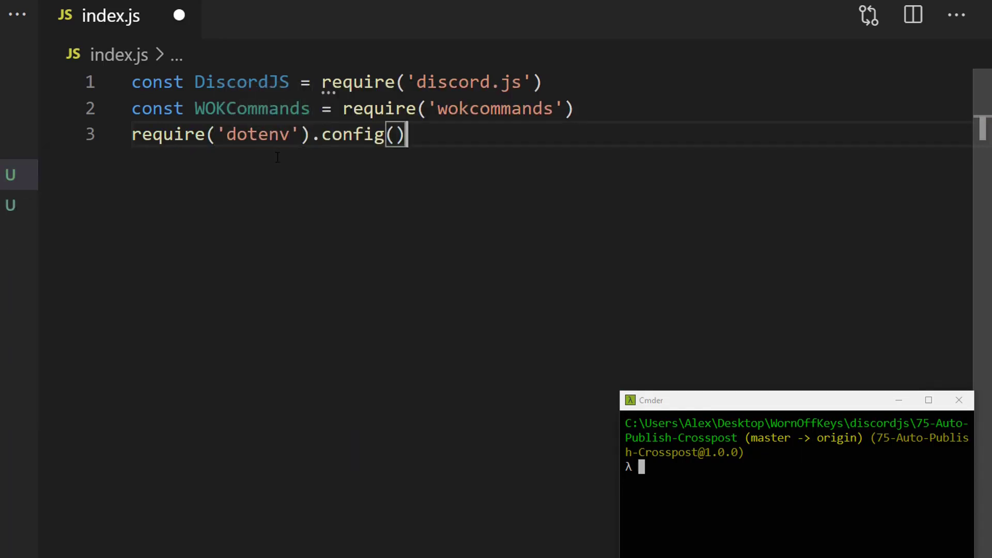
Create the client with const client = new DiscordJS.Client().
key("Enter")
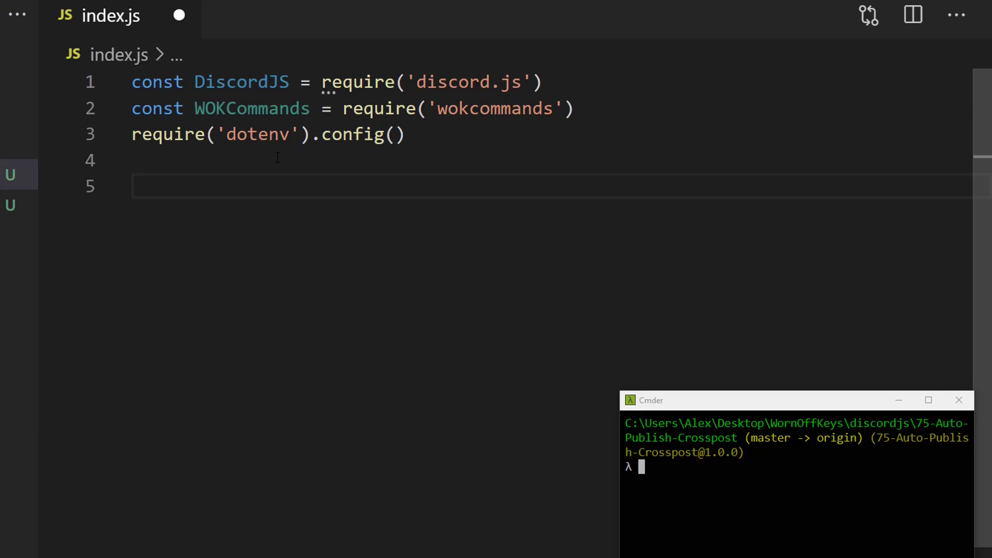
type("const client = n")
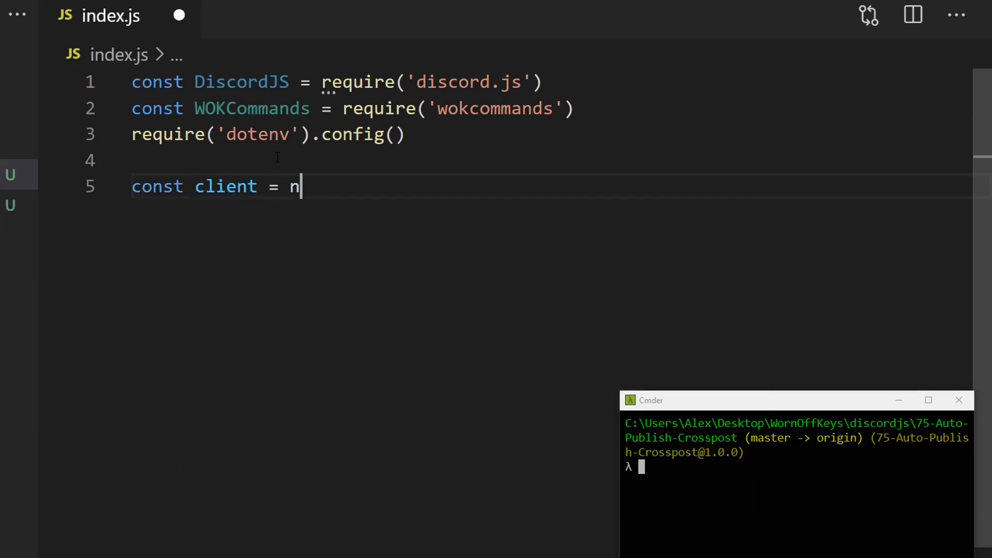
type("ew DiscordJS.Cl")
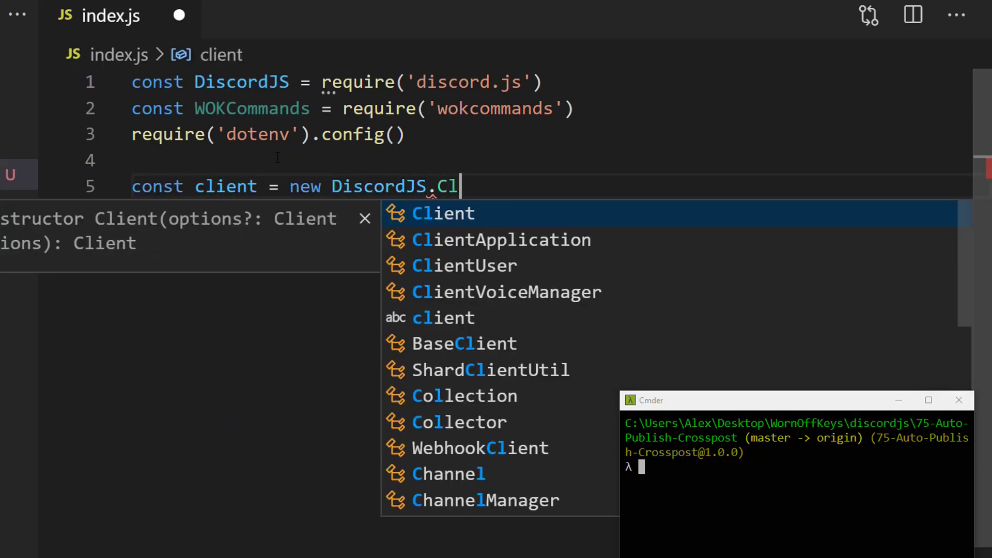
key("Tab")
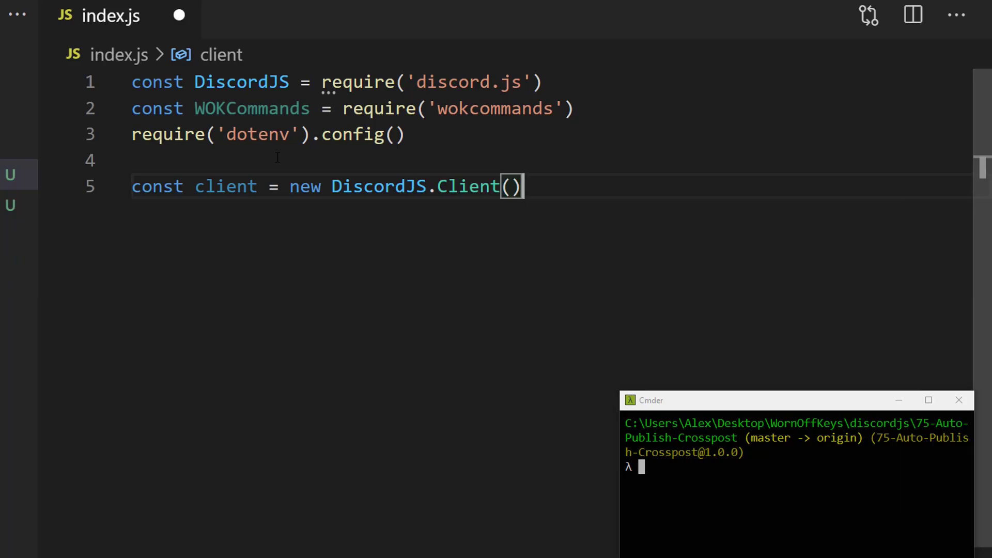
Add a client.on('ready') handler logging 'The bot is ready'.
key("Enter")
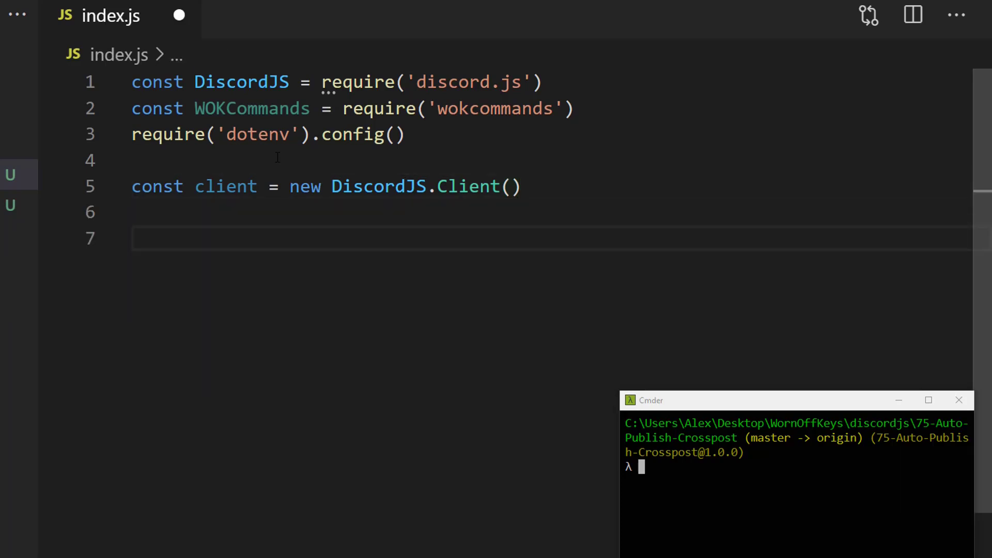
type("client.on")
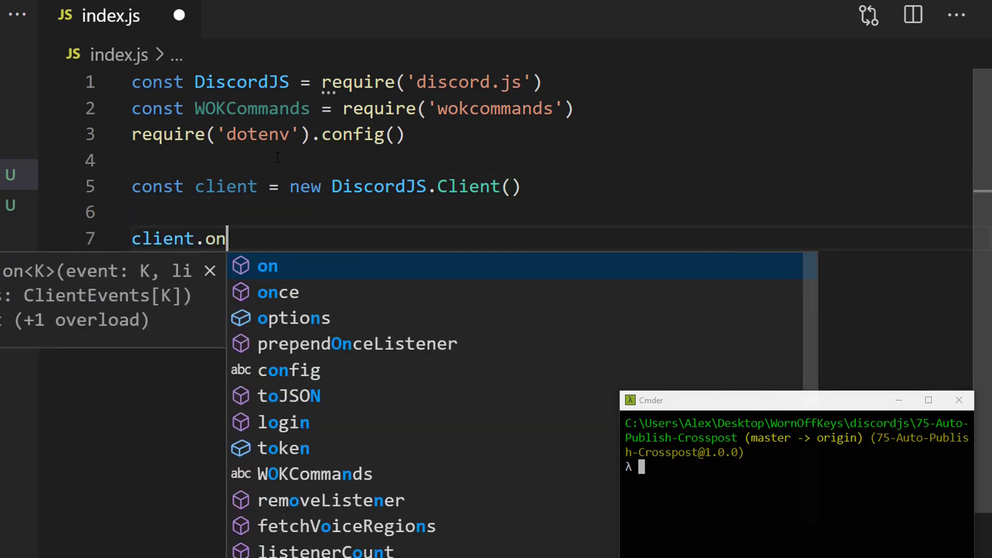
type("('ready', () => {")
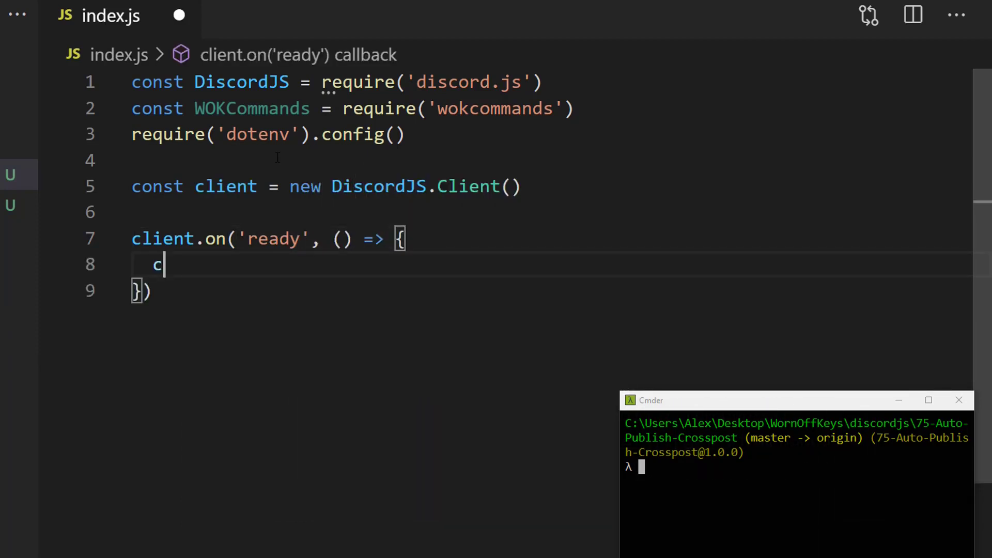
type("onsole.log('The'")
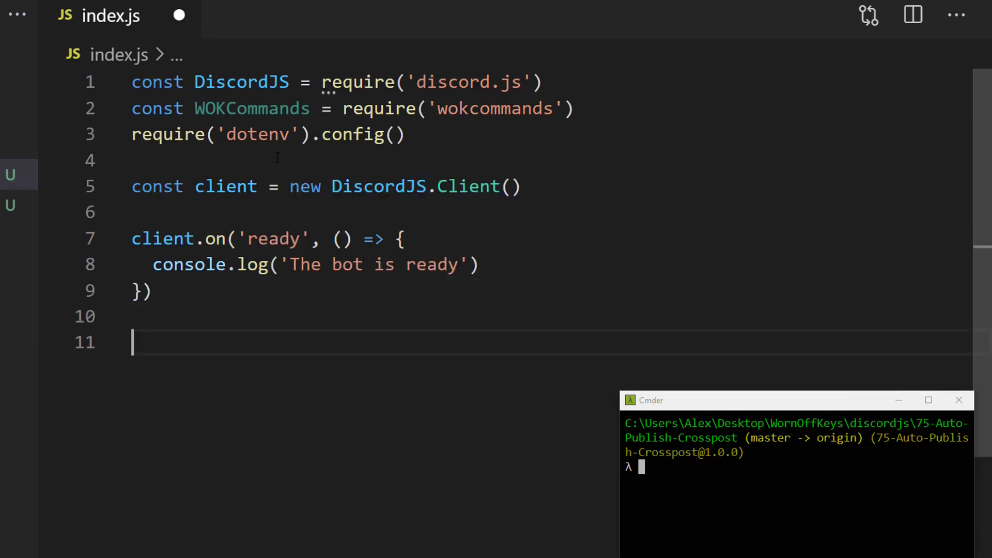
Log the bot in with client.login(process.env.TOKEN).
type("client.login(")
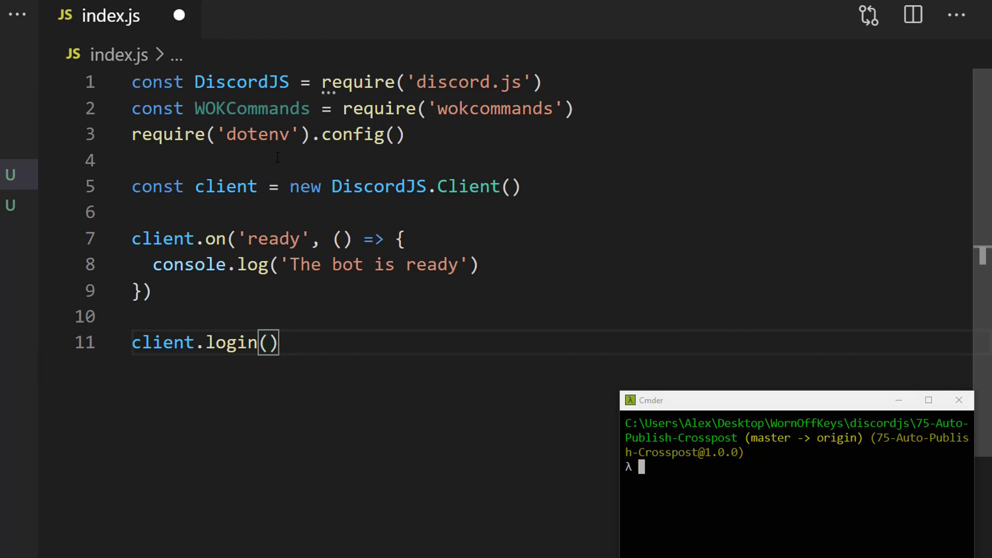
type("process")
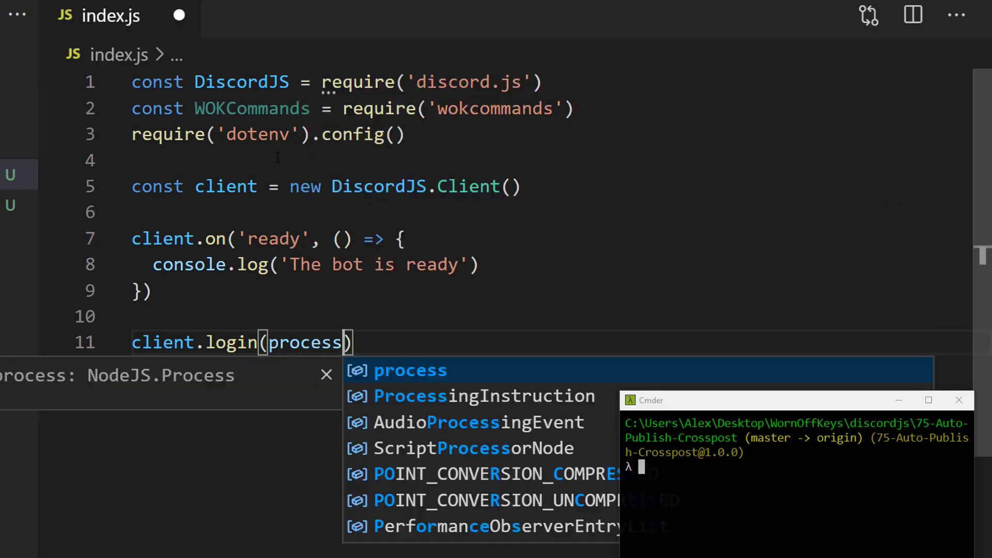
type(".env.TOKEN")
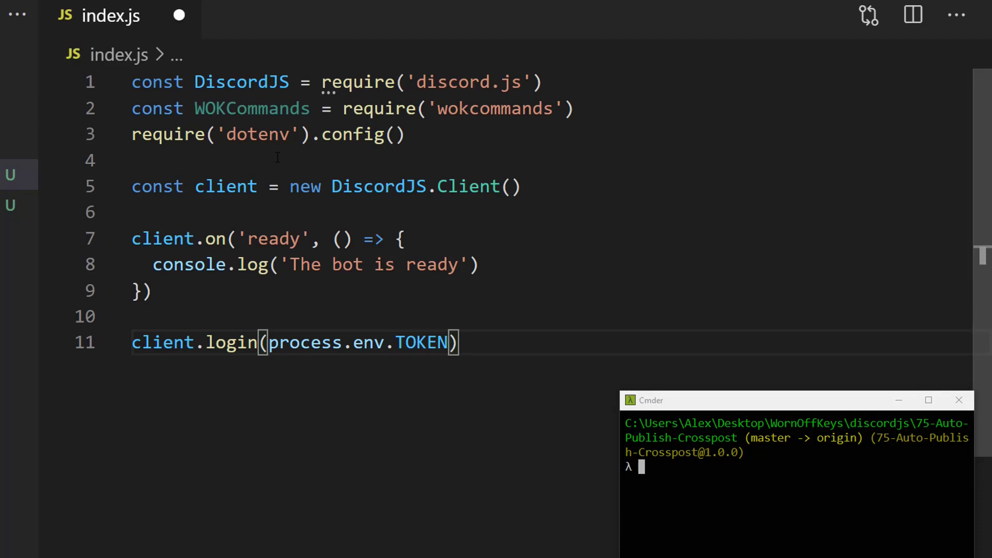
double_click(421, 343)
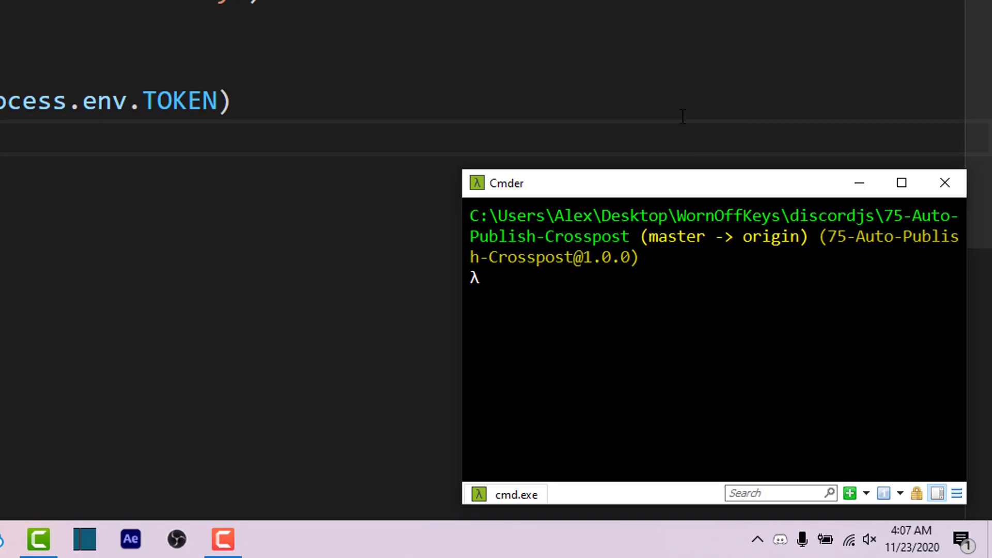
Run nodemon, then install it globally with npm install nodemon -g.
type("nodemon")
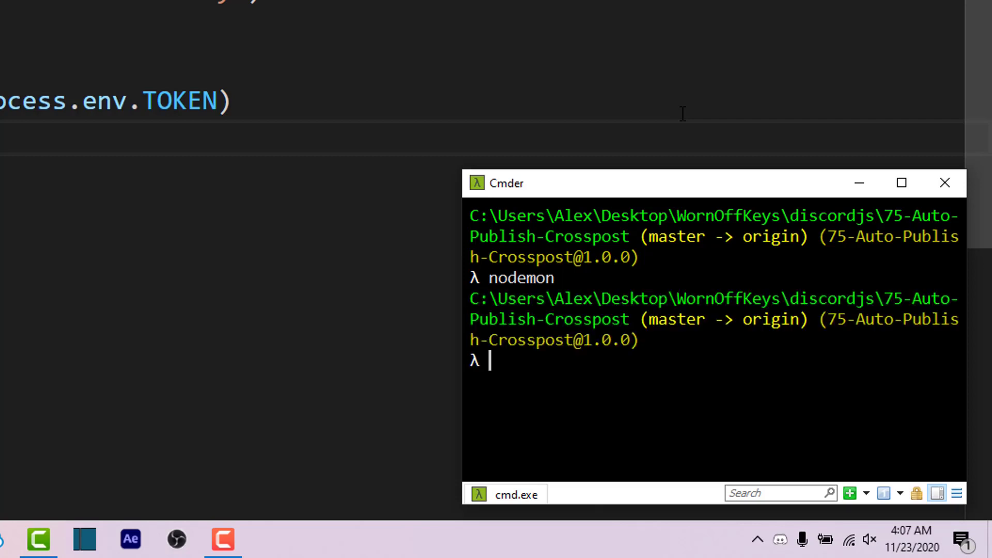
type("npm install nodemo")
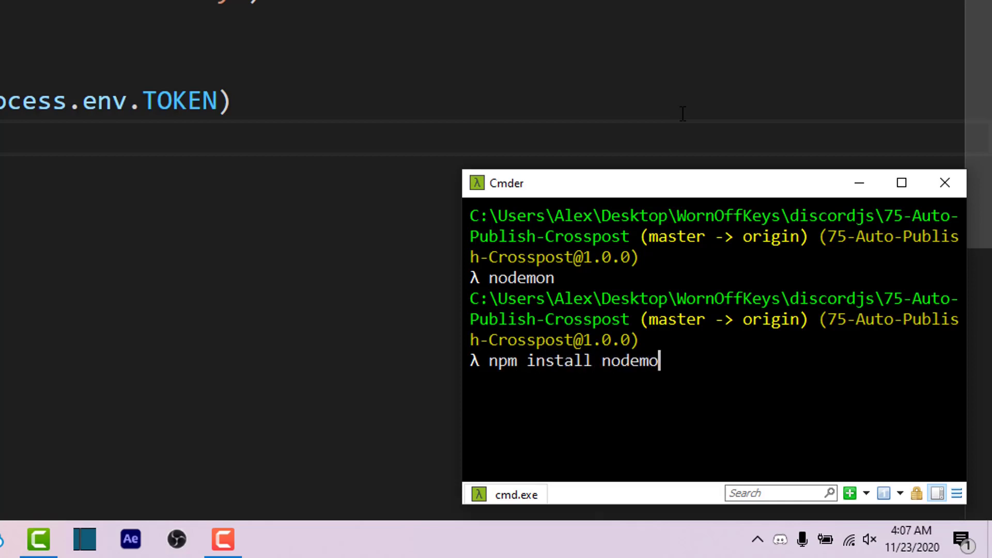
type("n -g")
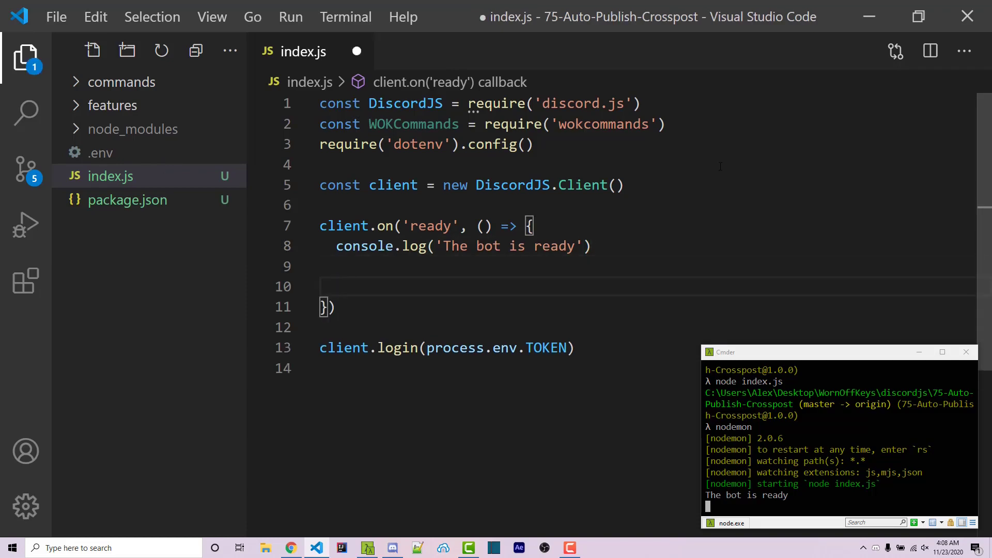
Inside the ready callback, add new WOKCommands(client, 'commands', 'features').
type("new WOKCo")
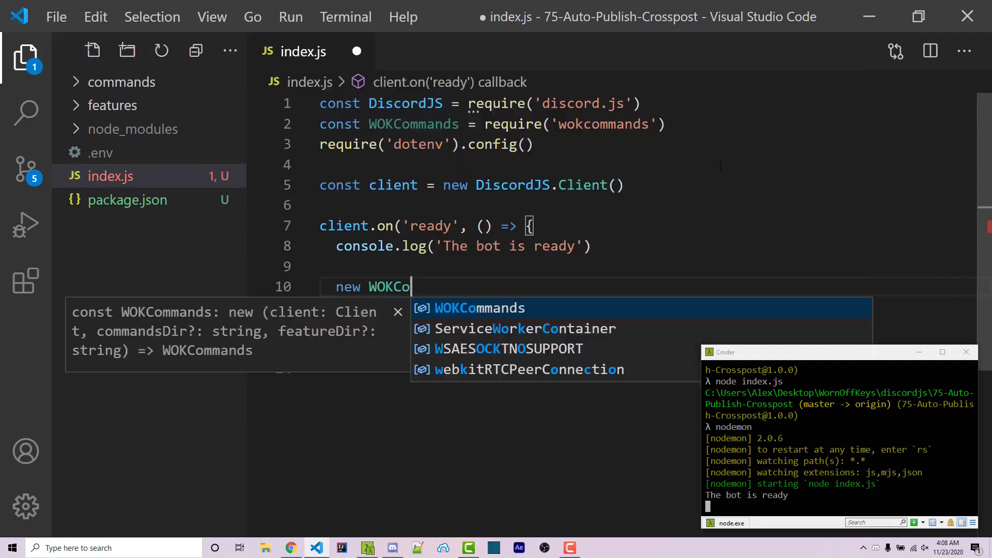
type("mmands(client,")
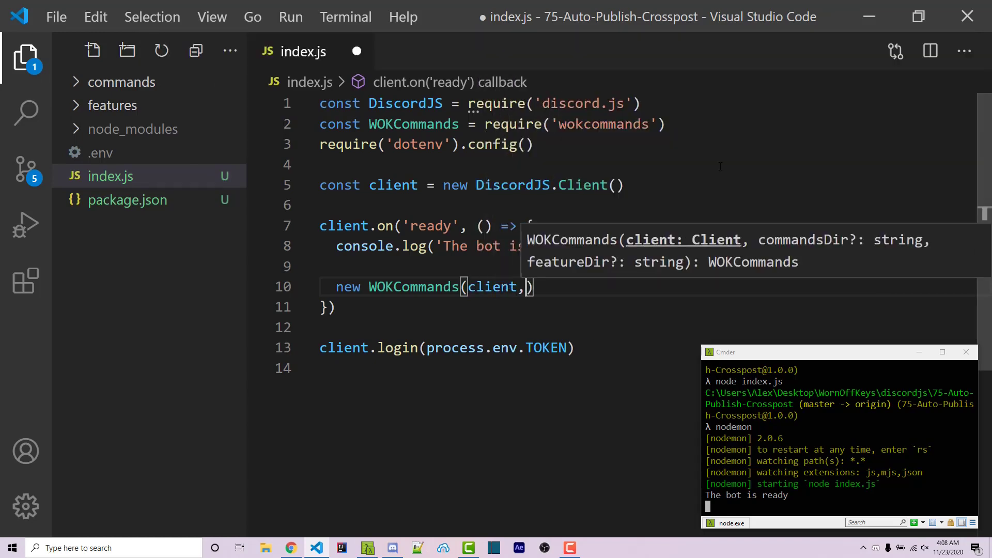
type("' '")
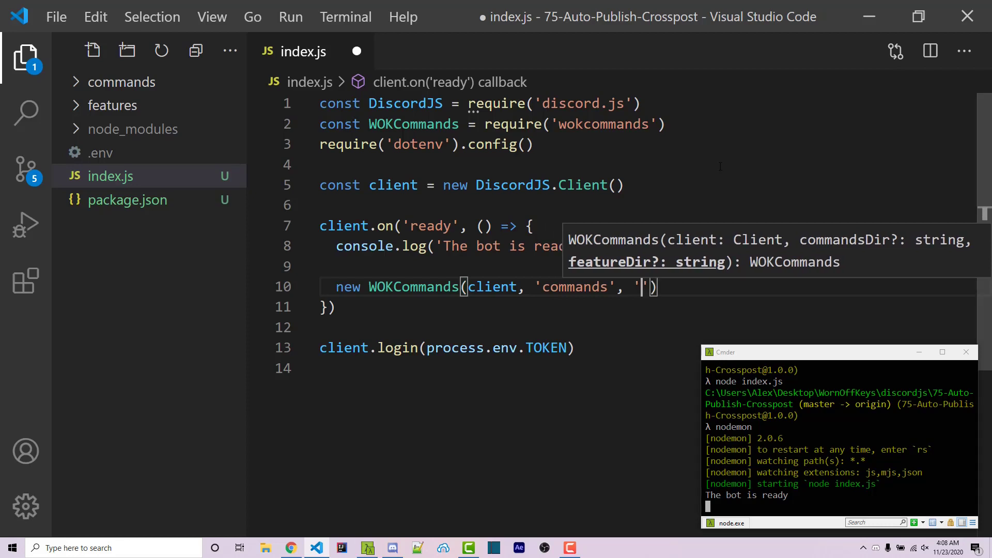
type("features")
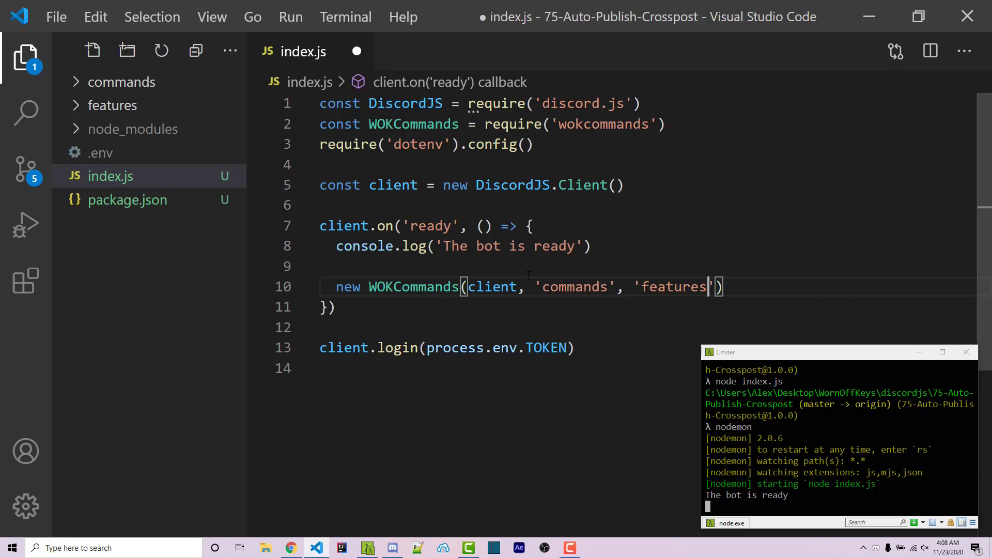
double_click(669, 287)
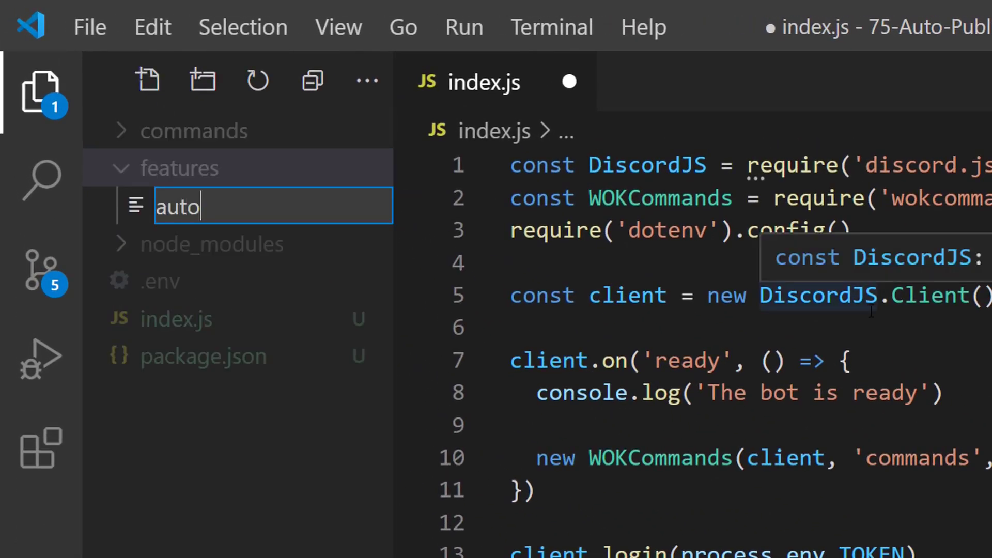
Finish naming the new features file auto-publish.js.
type("-publish")
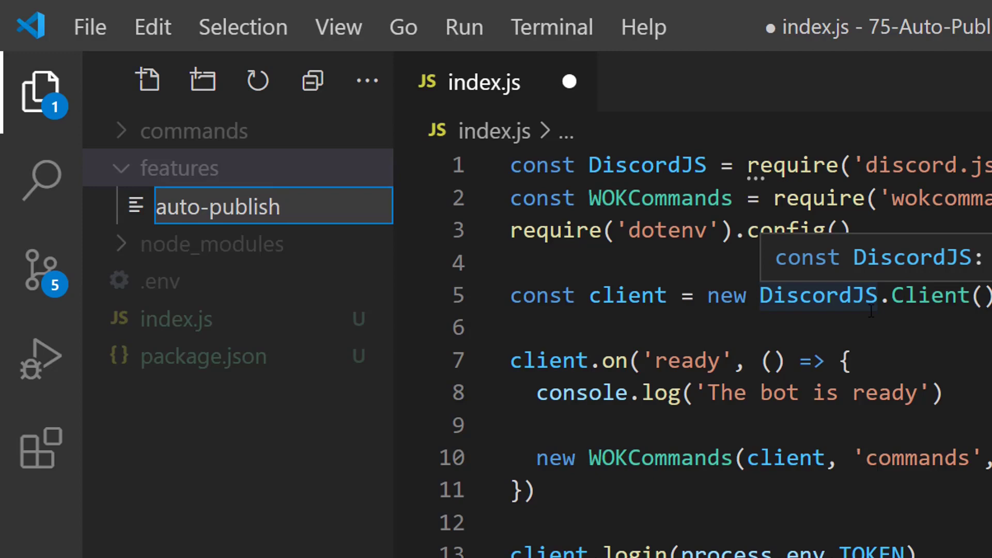
type(".js")
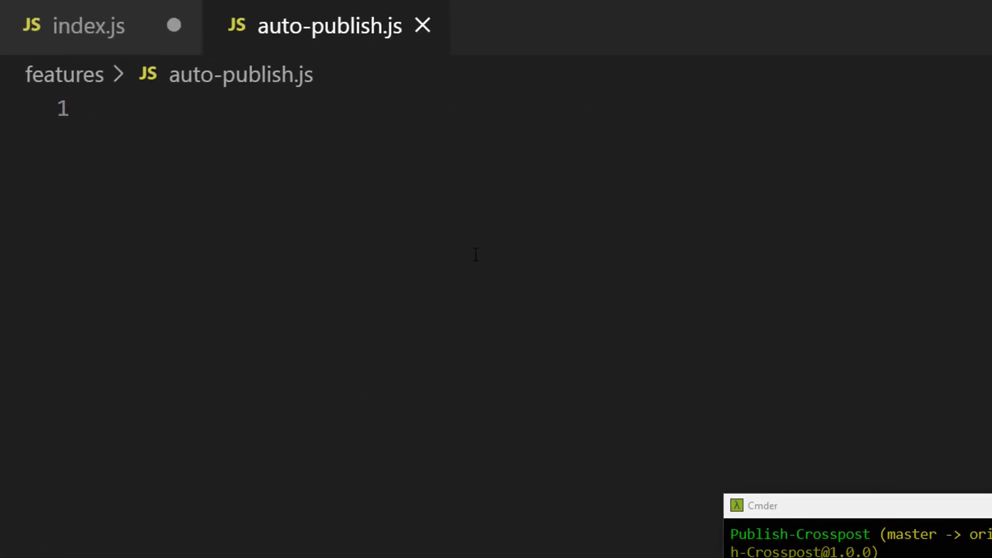
Write module.exports = client => { client.on('message', ...) } logging 'a message was sent'.
type("module.e")
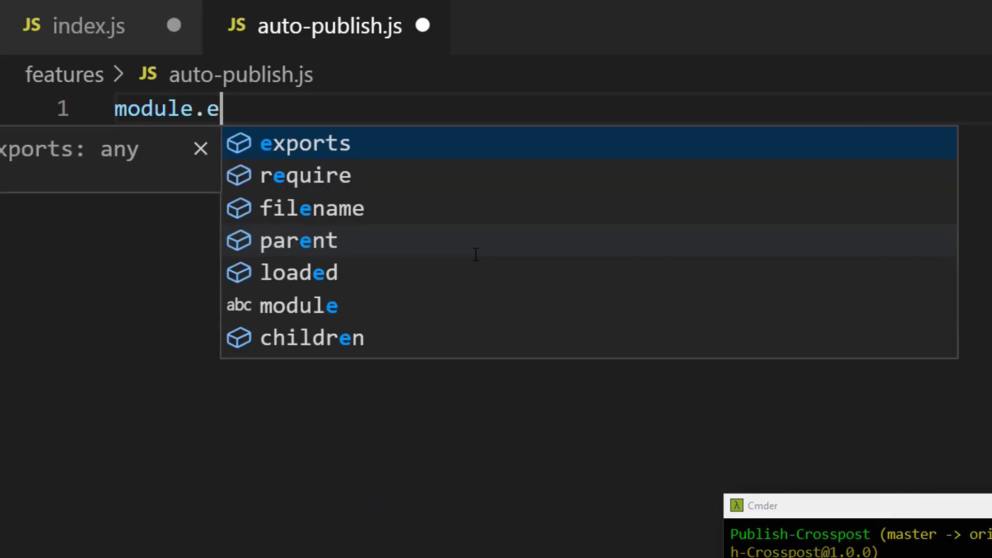
type("xports = cl")
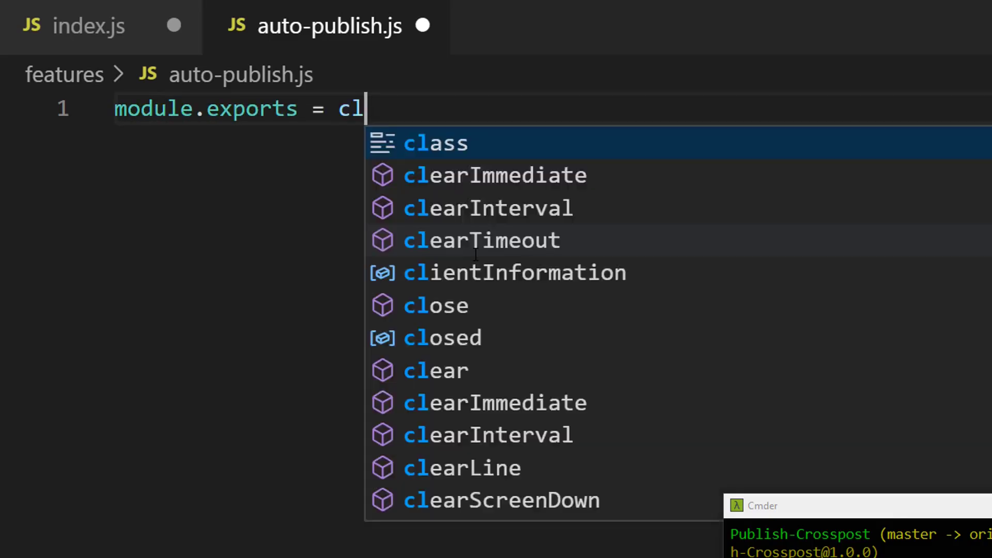
type("ient => {")
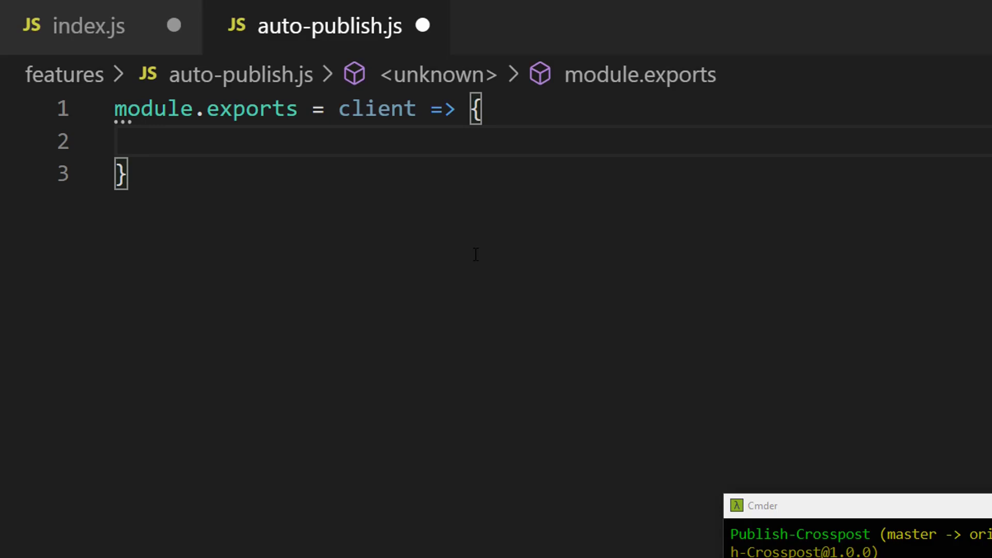
type("client.")
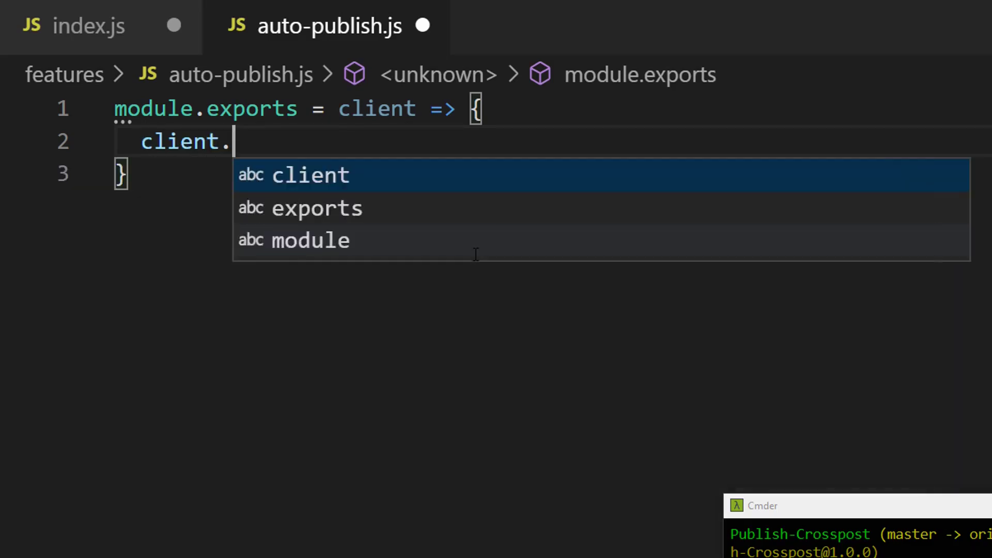
type("on('message',")
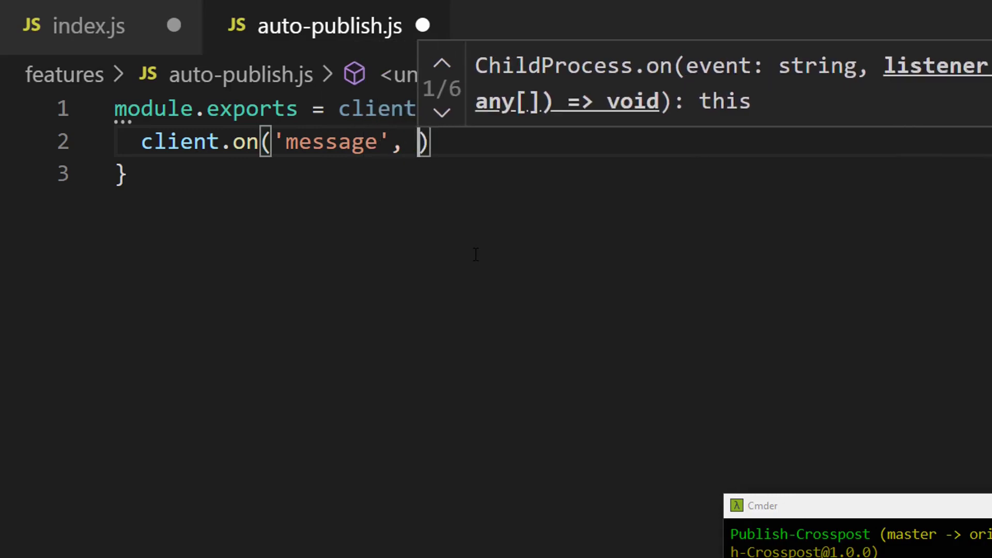
type("message => {")
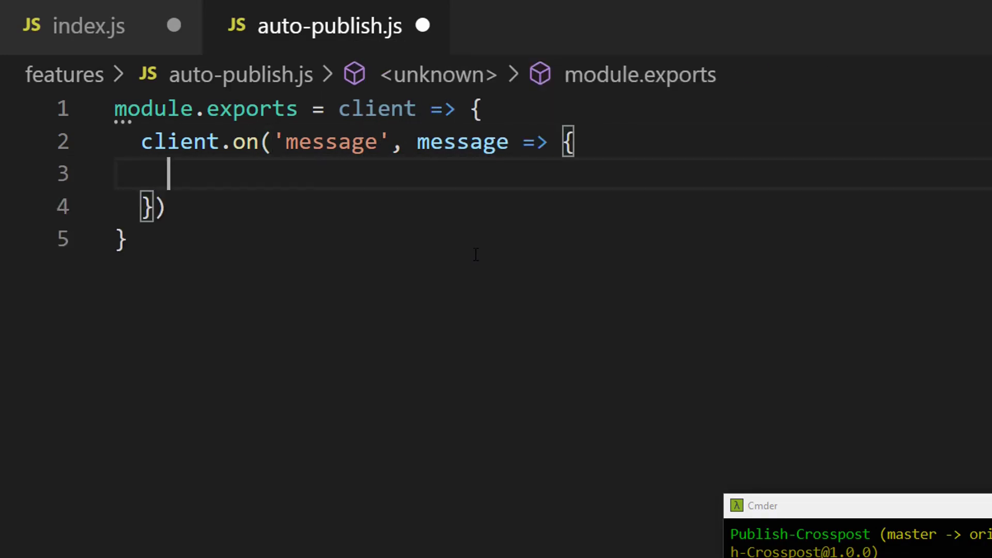
type("console.log('a message was s")
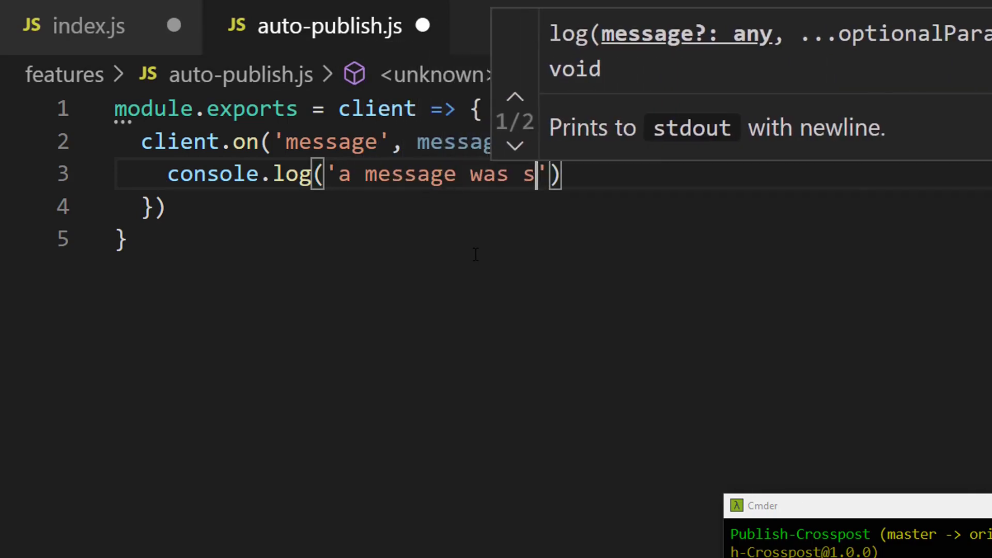
type("ent")
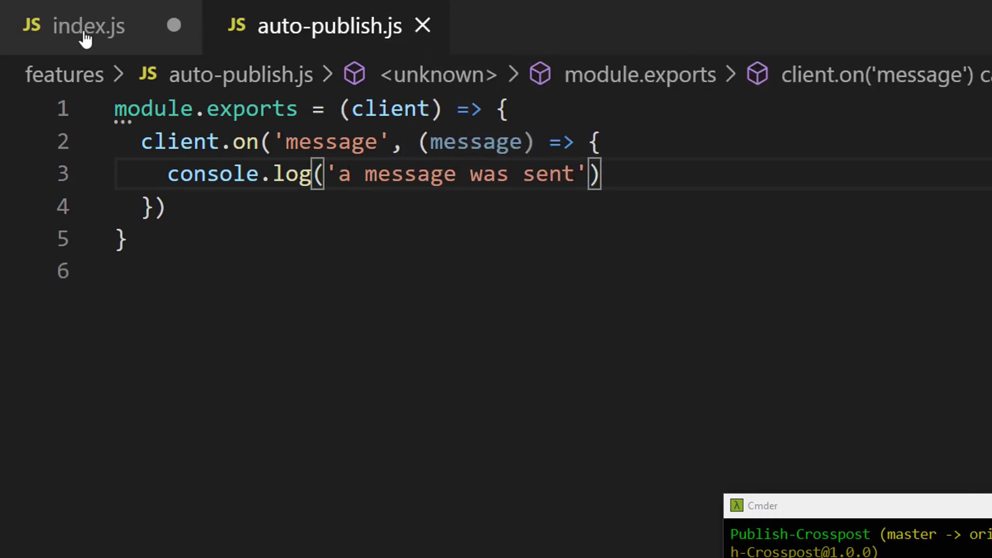
Flip between the index.js and auto-publish.js tabs, then bring up Discord for a test message.
left_click(89, 26)
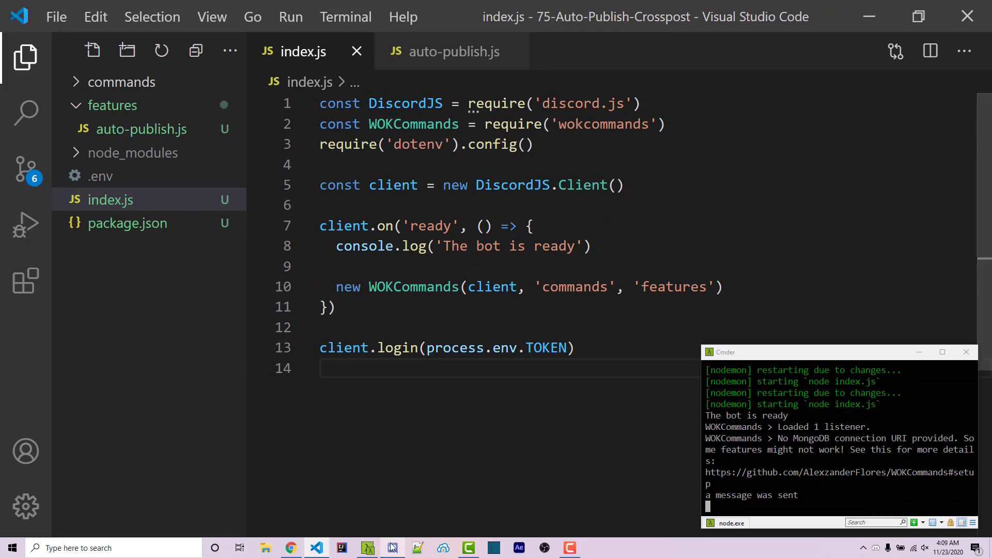
left_click(392, 548)
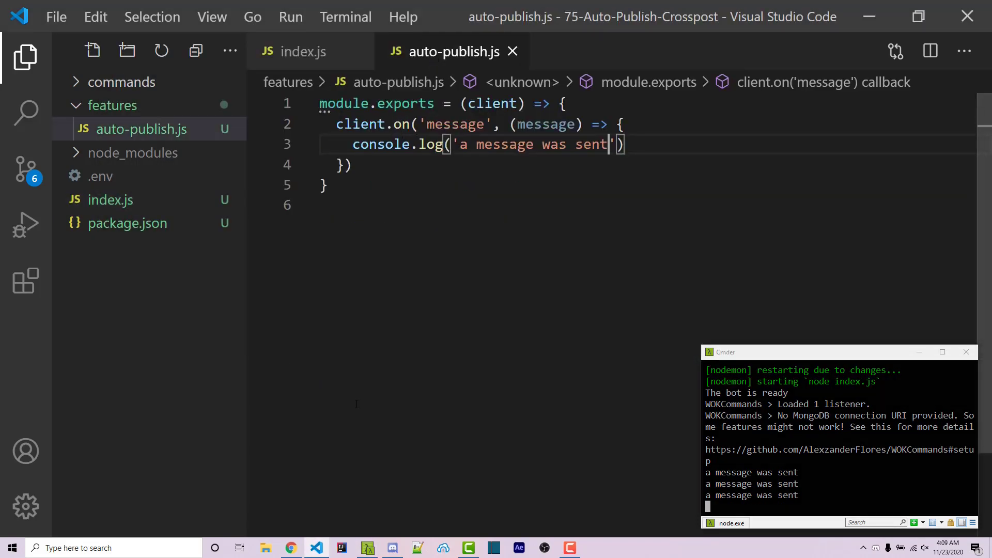
left_click(306, 51)
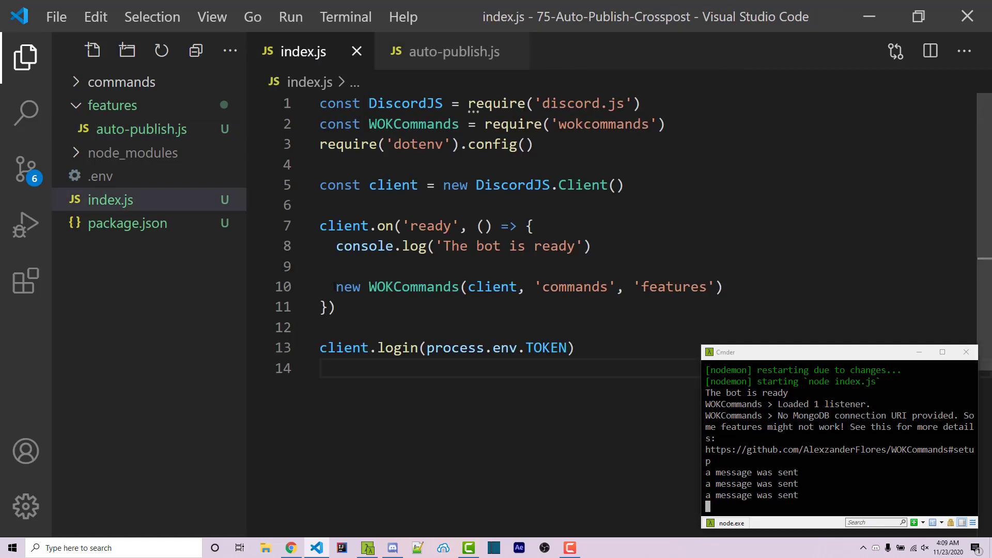
left_click(453, 51)
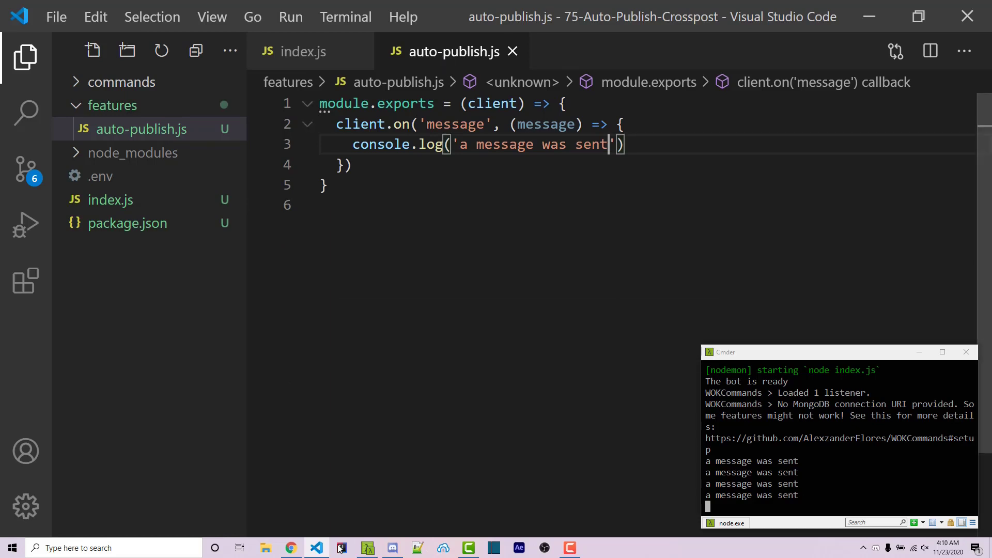
left_click(393, 548)
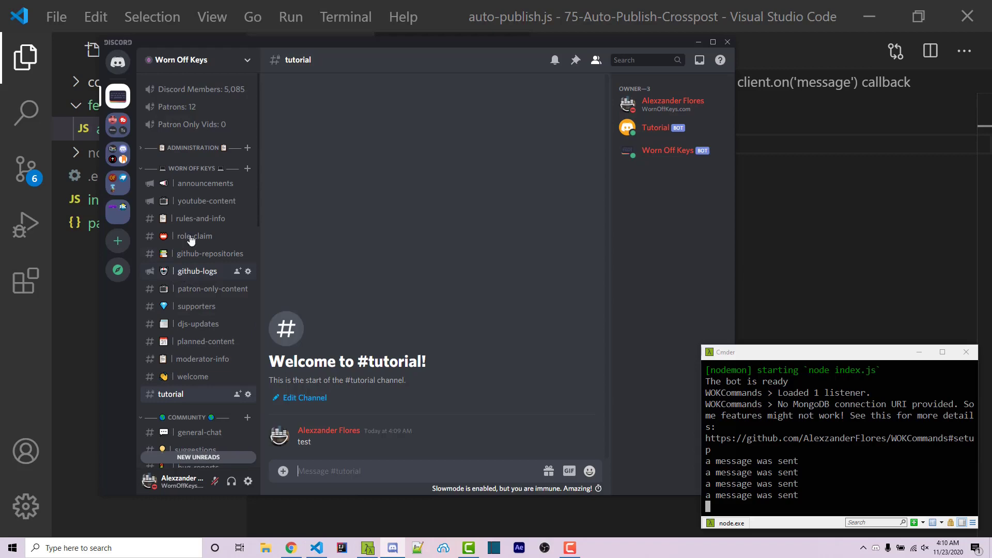
mouse_move(339, 203)
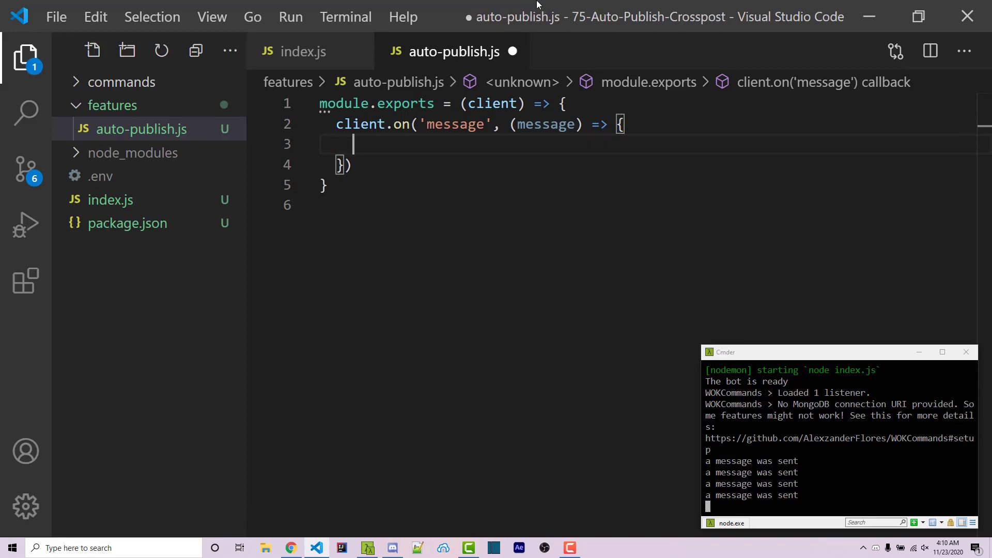
Add const { channel } = message and console.log(channel.type) inside the message callback.
type("const {}")
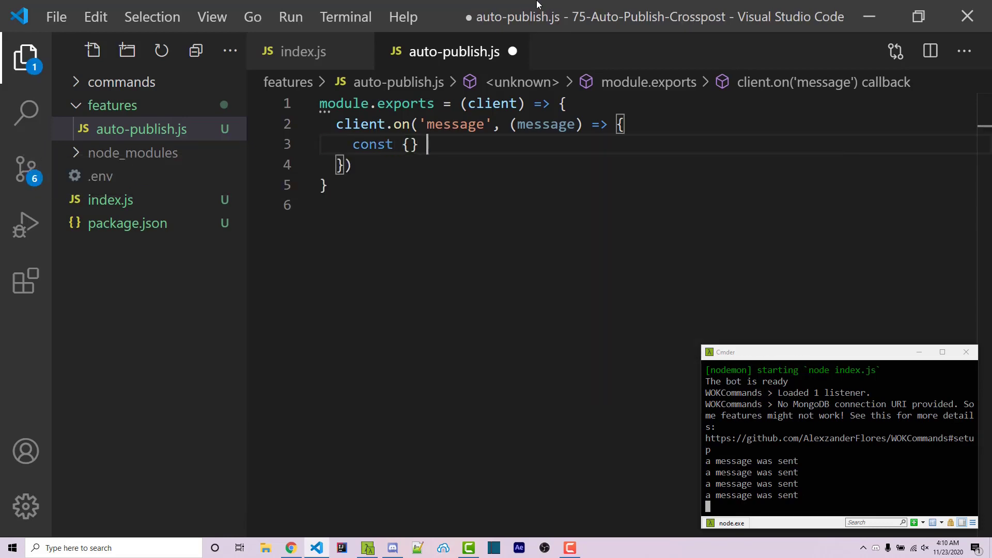
type("channel")
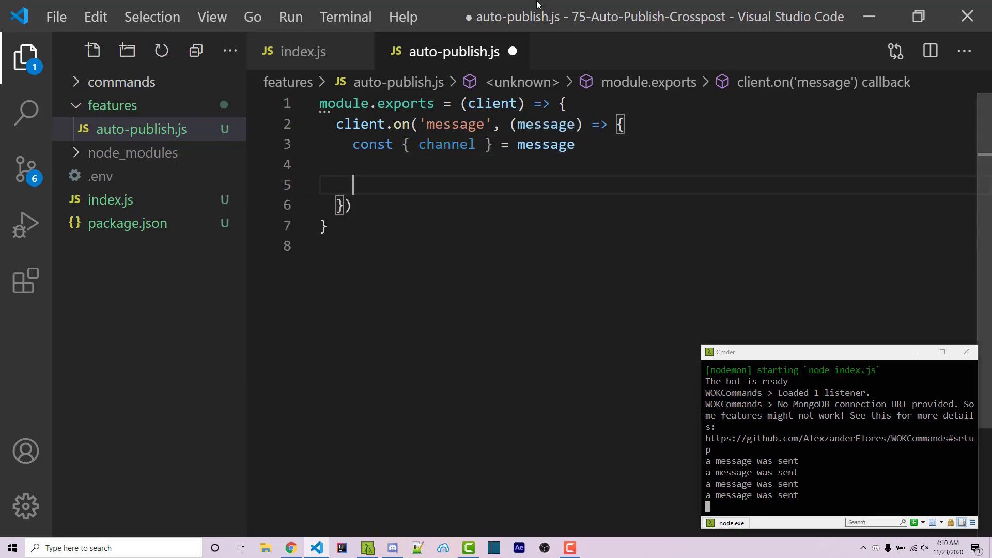
type("console.log(channel.type")
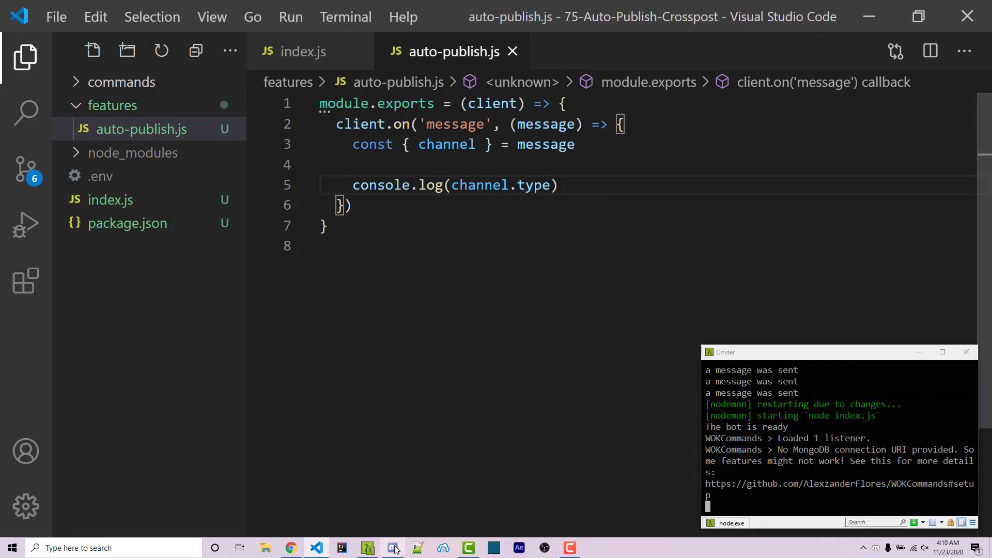
left_click(391, 548)
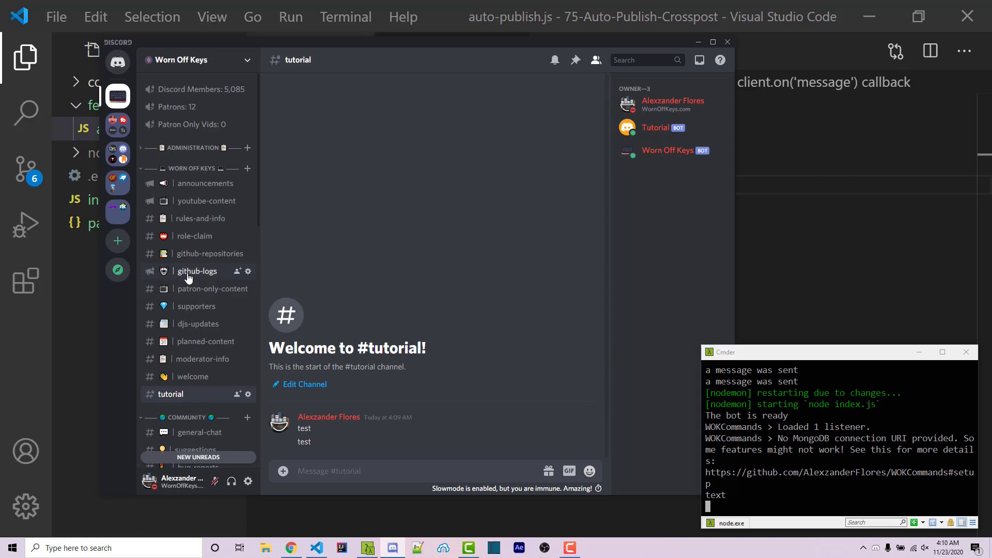
Send a test message in the github-logs news channel so the bot logs 'news'.
left_click(197, 271)
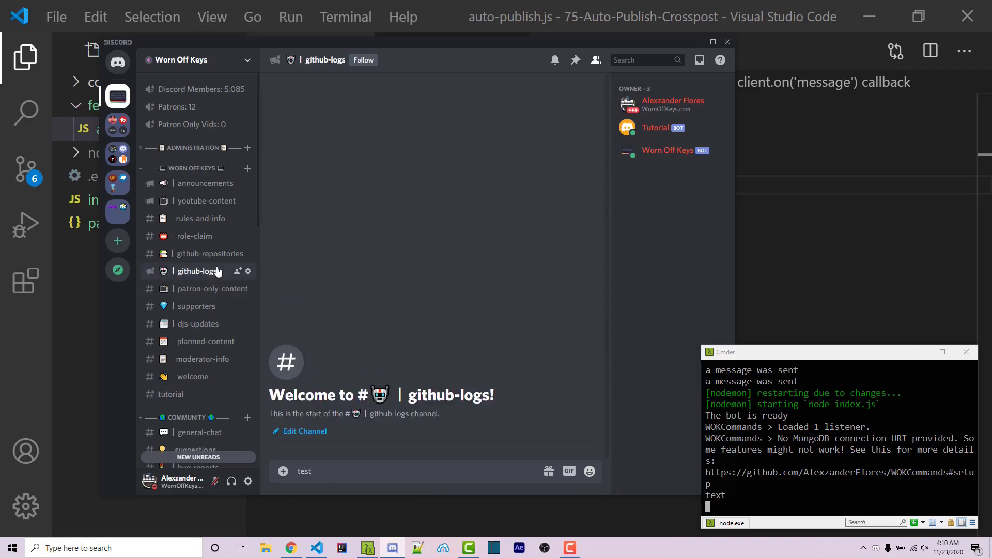
key("enter")
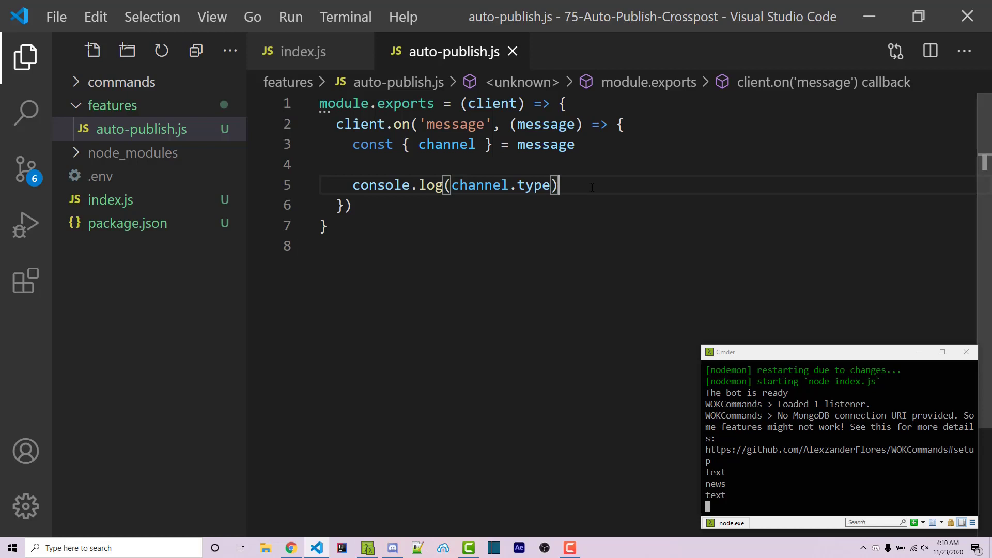
Replace the channel-type log with an empty if (channel.type === 'news') { } block.
type("if")
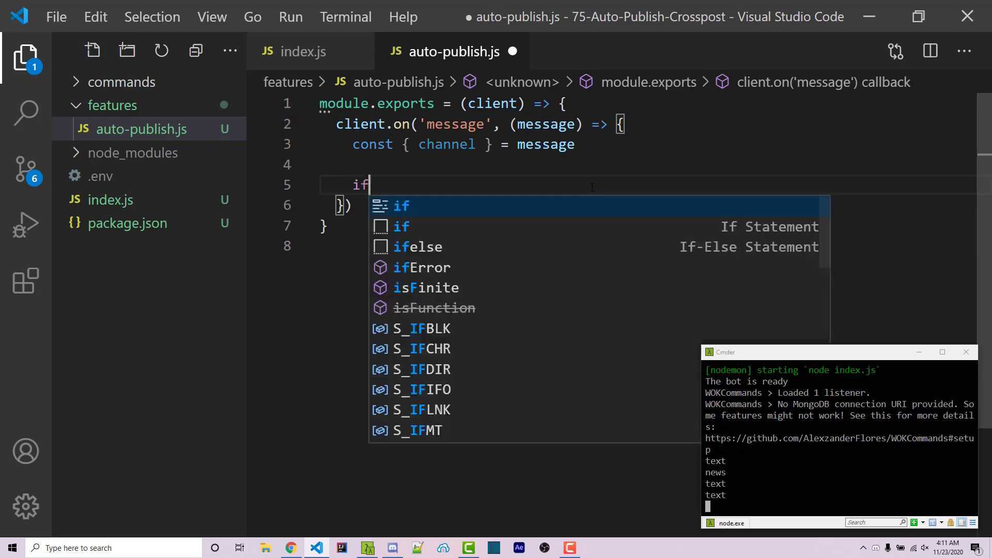
type("(channel.tyo")
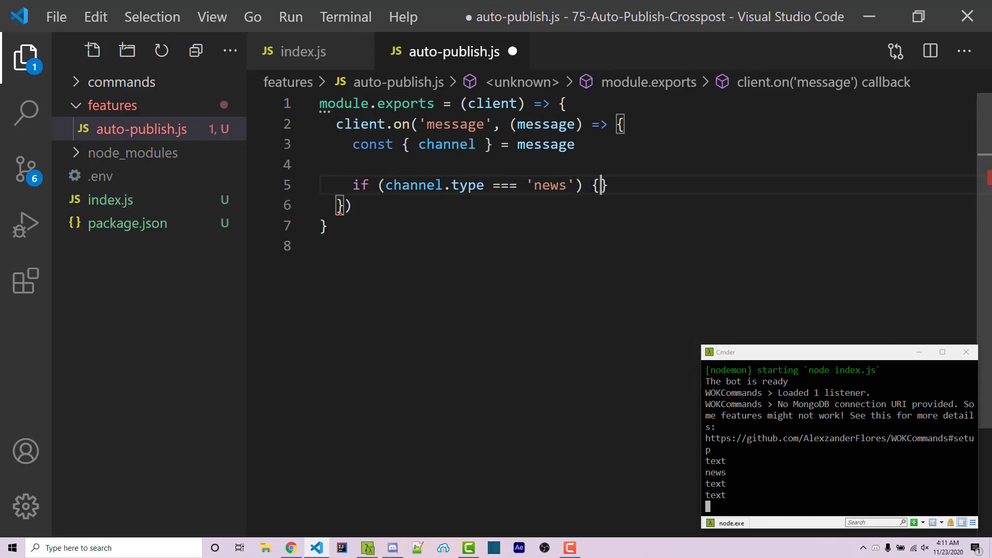
key("Enter")
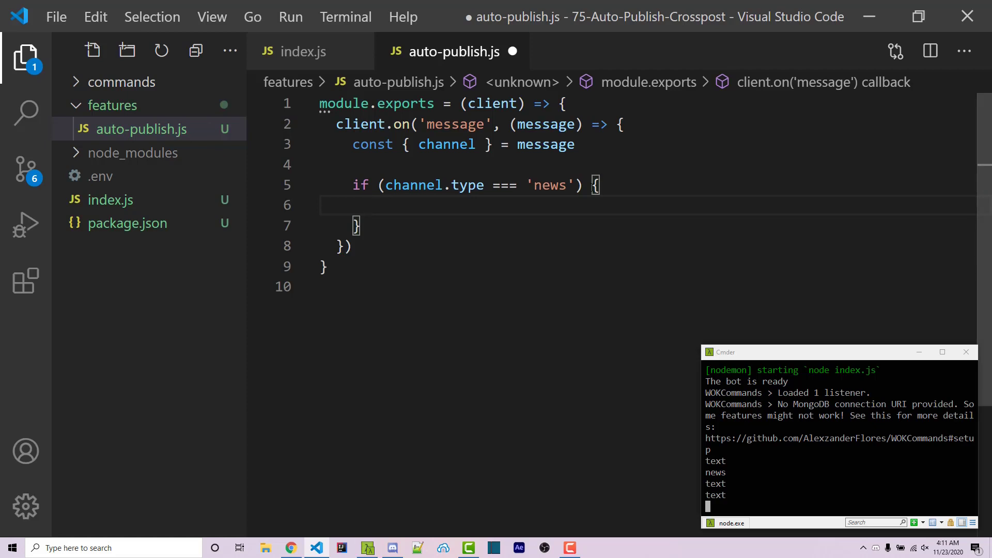
left_click(290, 548)
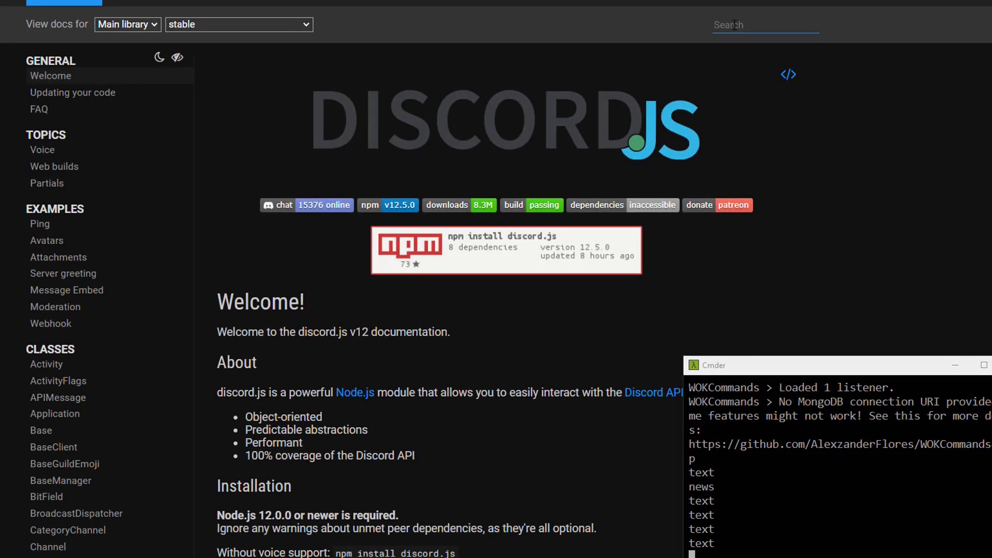
Search the docs for 'message' and find crosspost's news-channel example.
type("message")
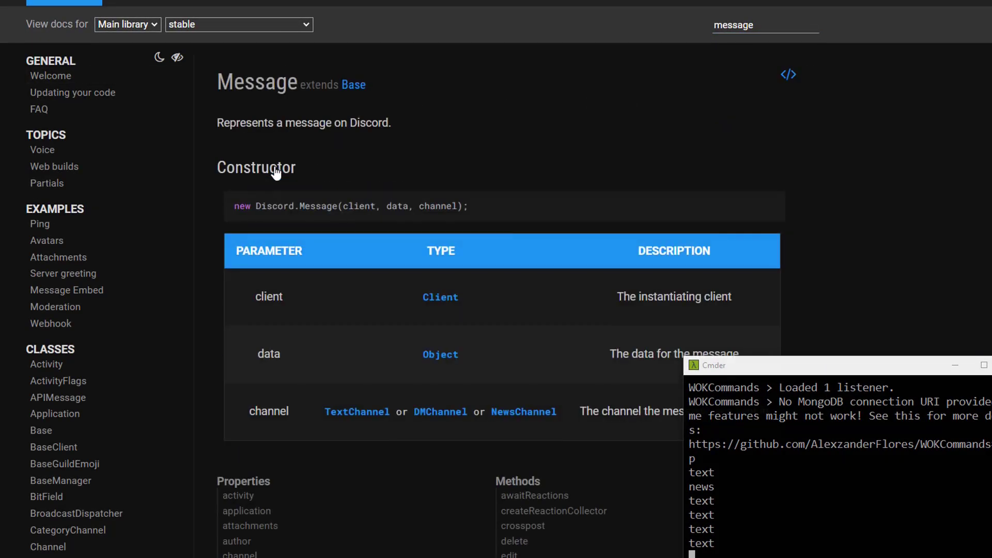
scroll("down", 3)
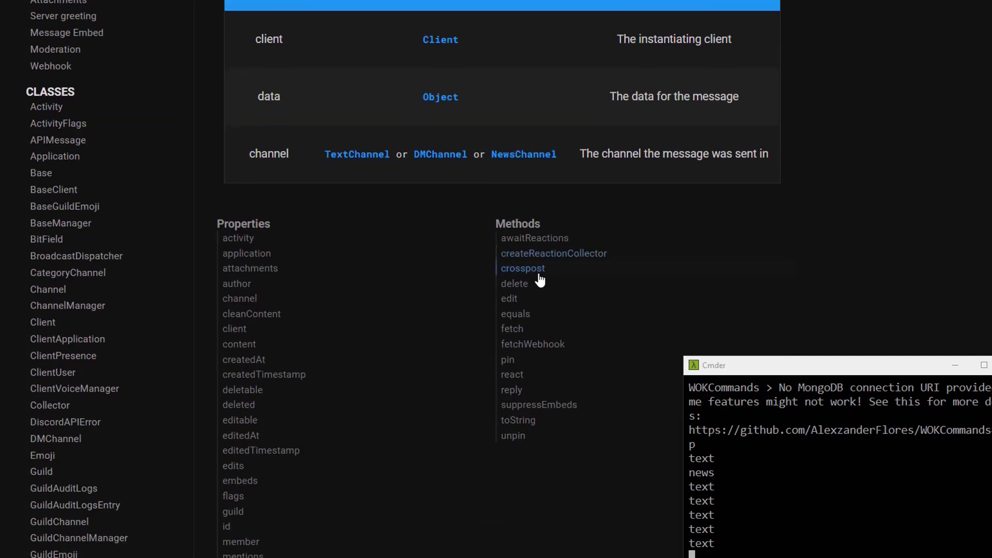
left_click(522, 268)
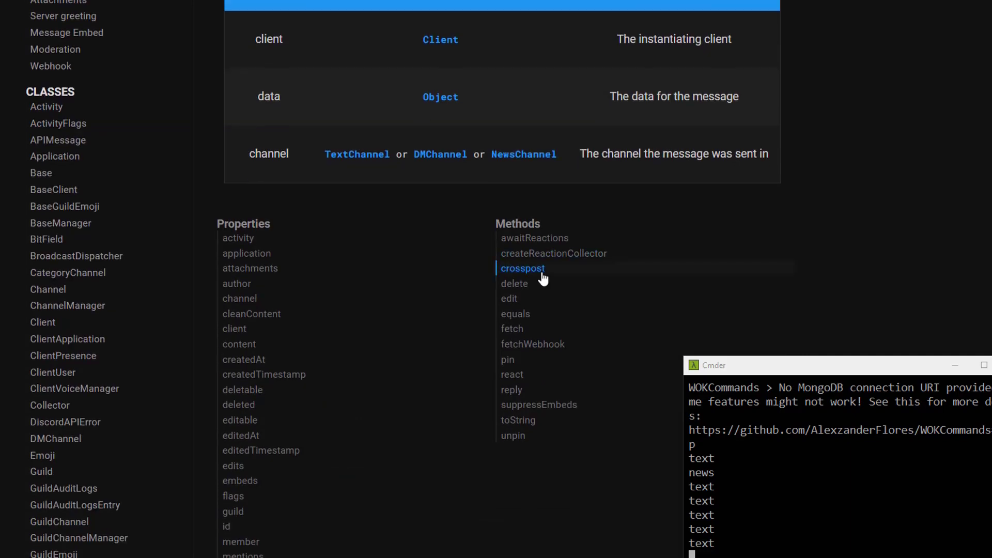
left_click(522, 268)
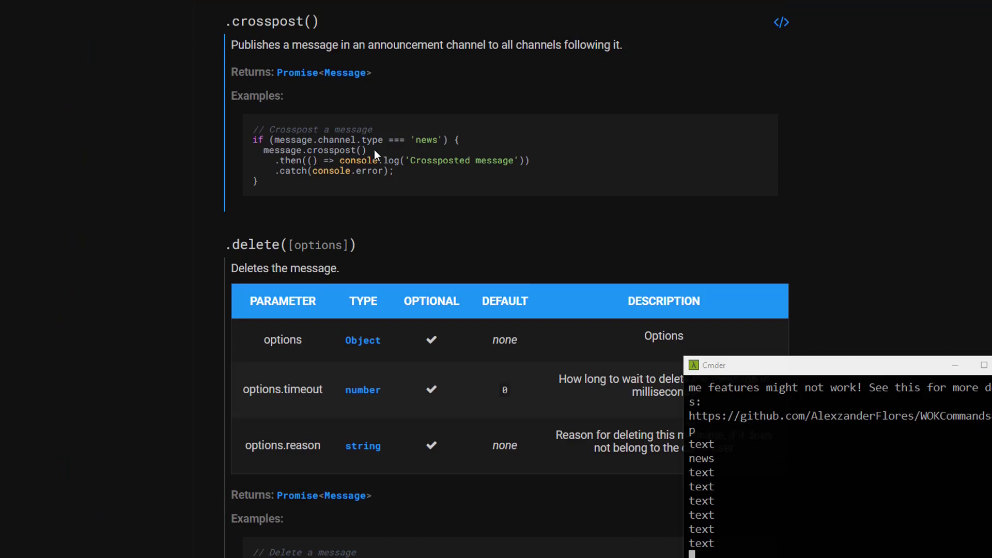
mouse_move(477, 206)
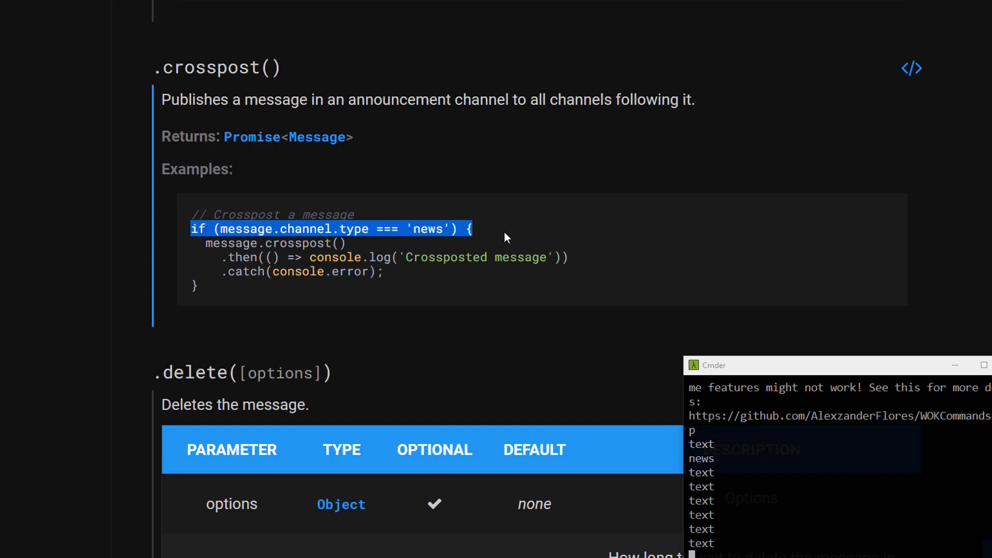
left_click_drag(471, 229, 286, 243)
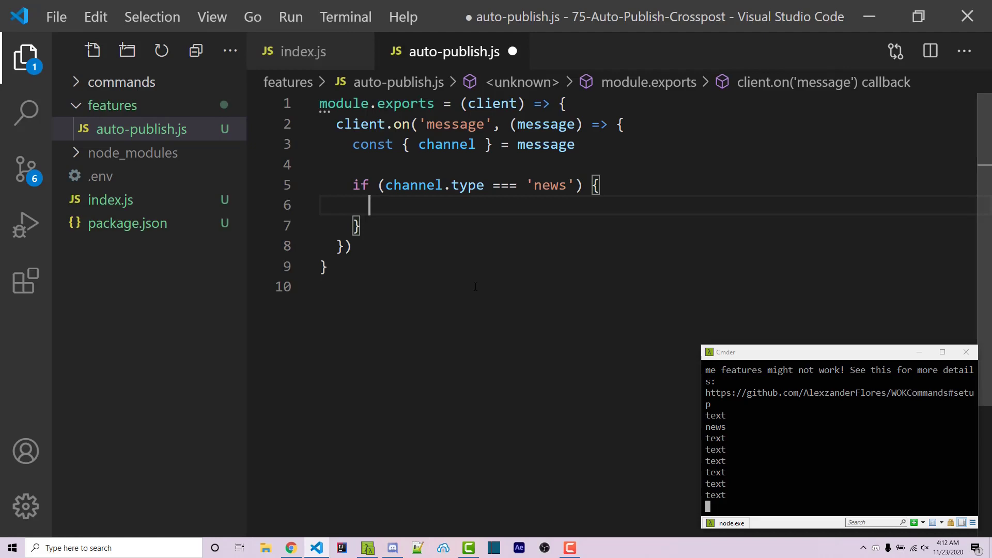
Add message.crosspost() and a 'published news message' log inside the news check, then save.
type("message.crosspost()")
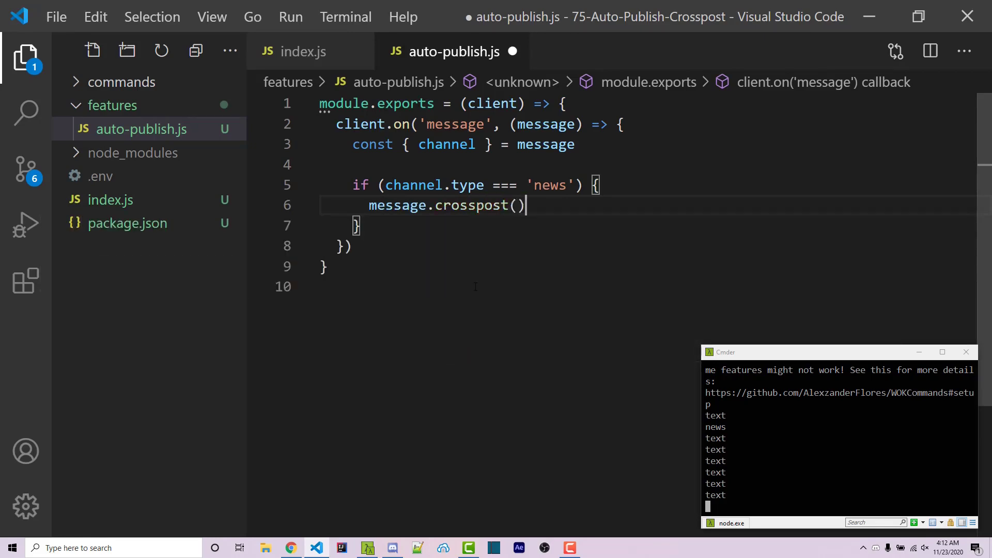
type("console.log('published")
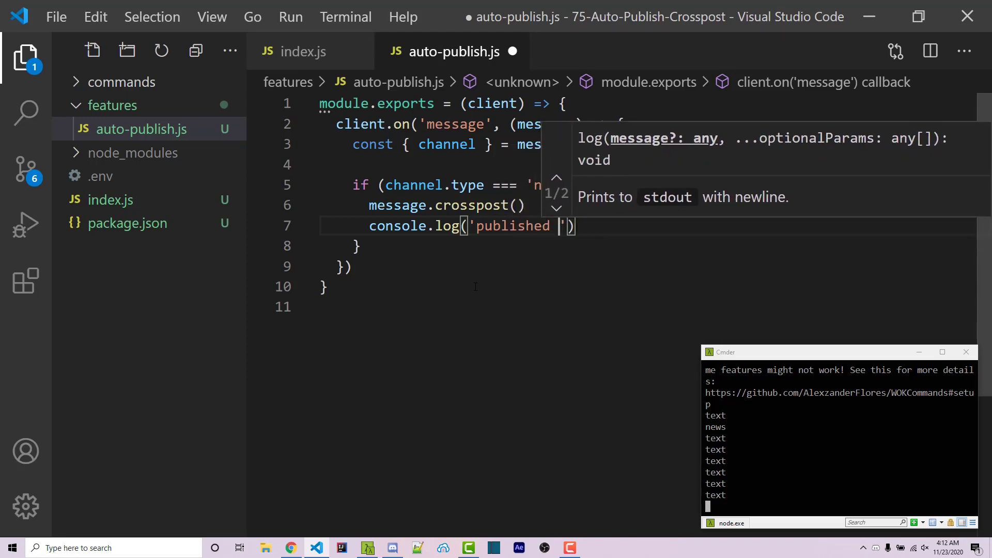
type("news message")
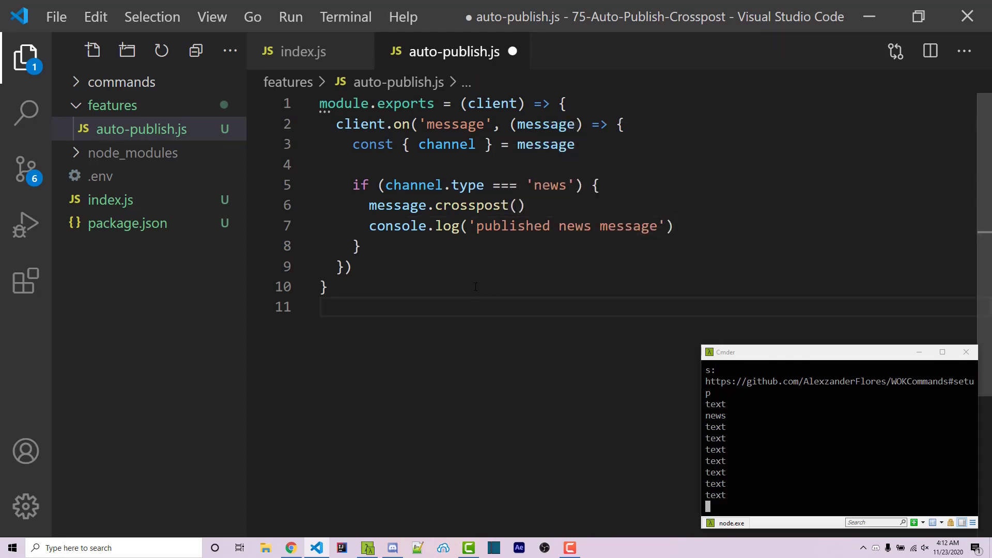
key("ctrl+s")
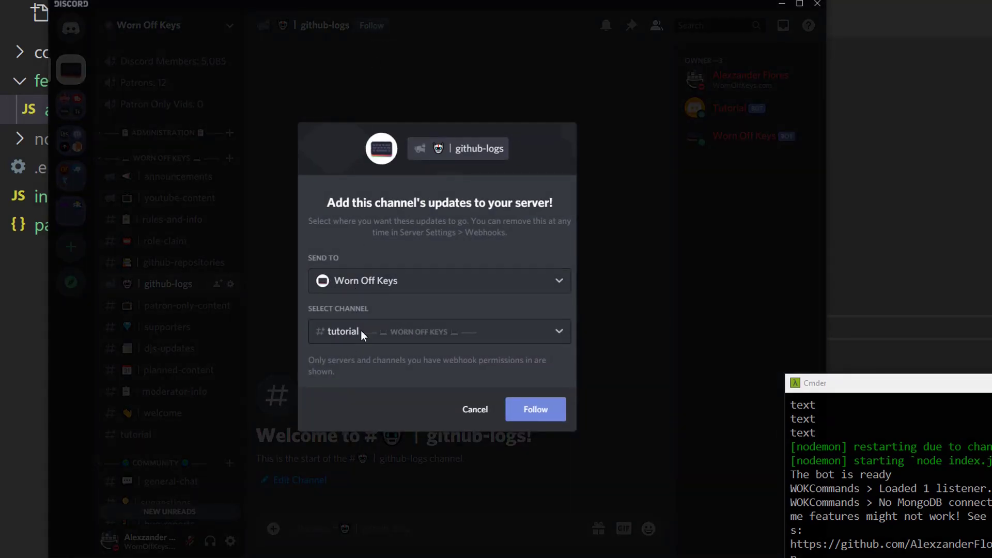
Follow github-logs into the tutorial channel and check tutorial for the crossposted test.
left_click(534, 408)
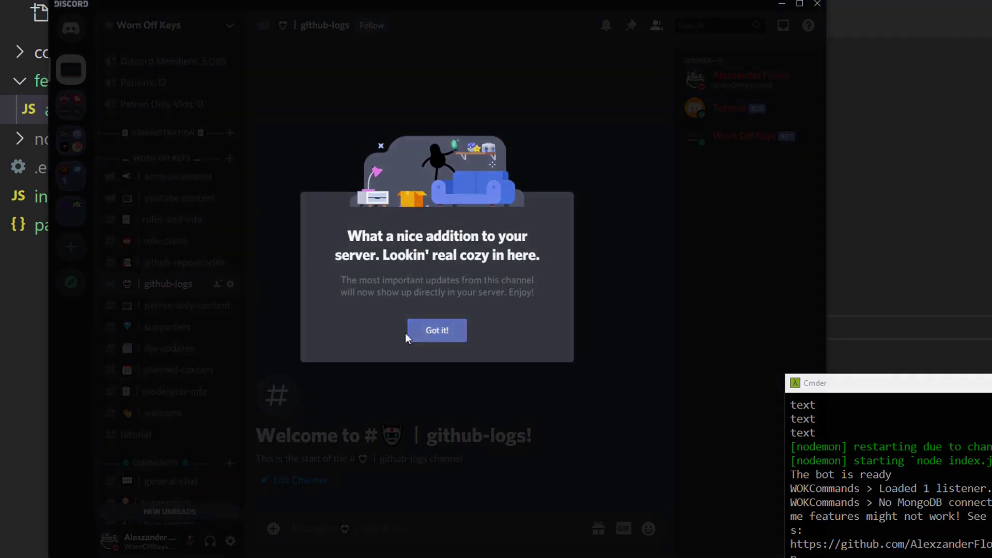
left_click(437, 329)
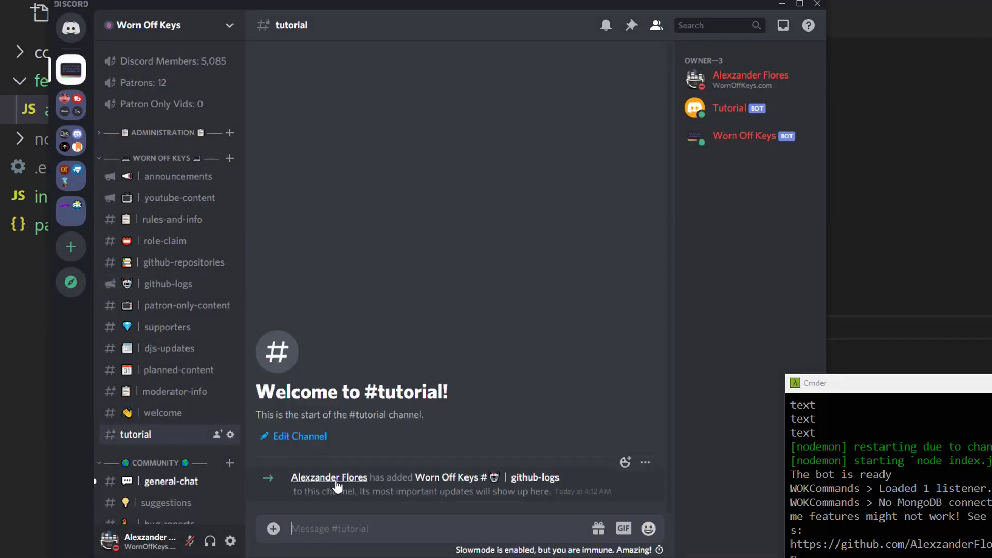
mouse_move(288, 495)
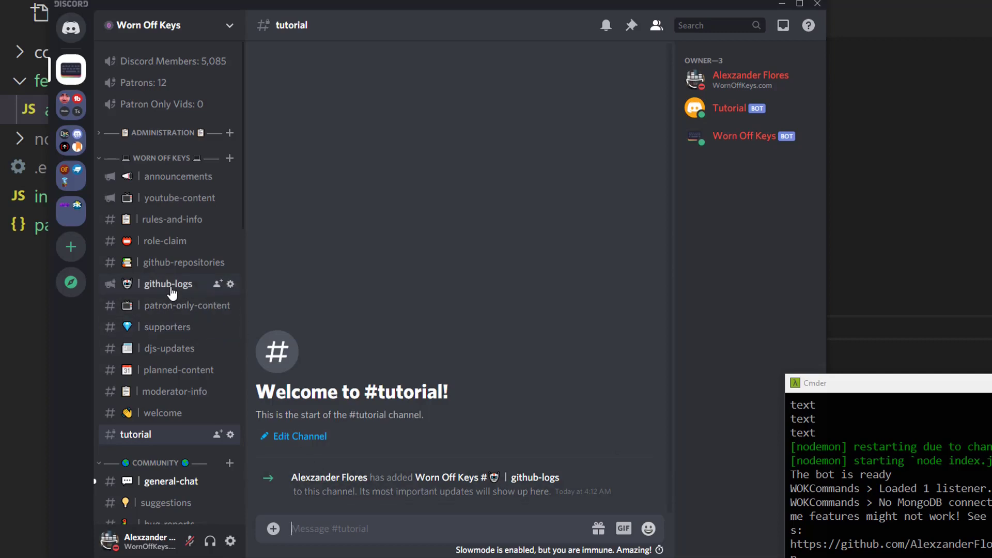
left_click(169, 284)
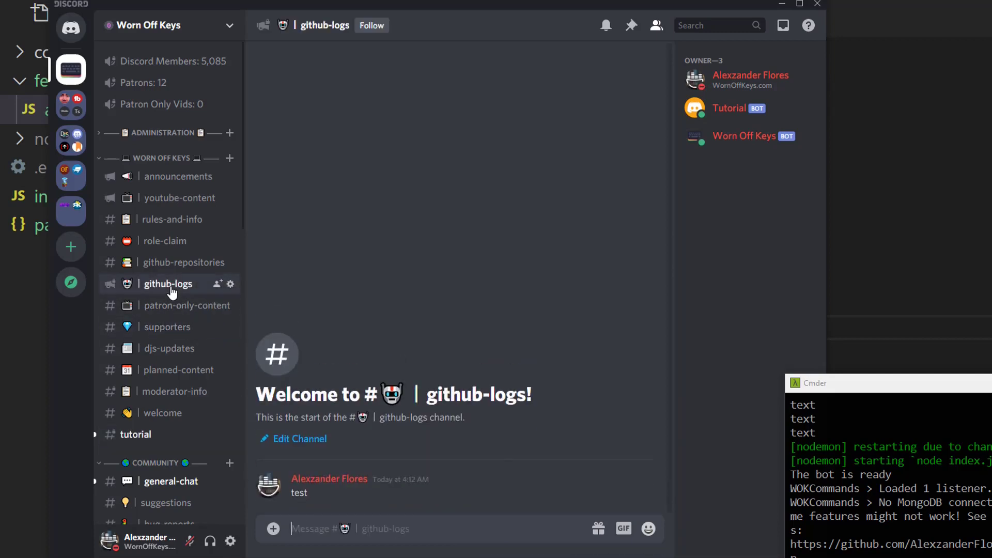
left_click(135, 434)
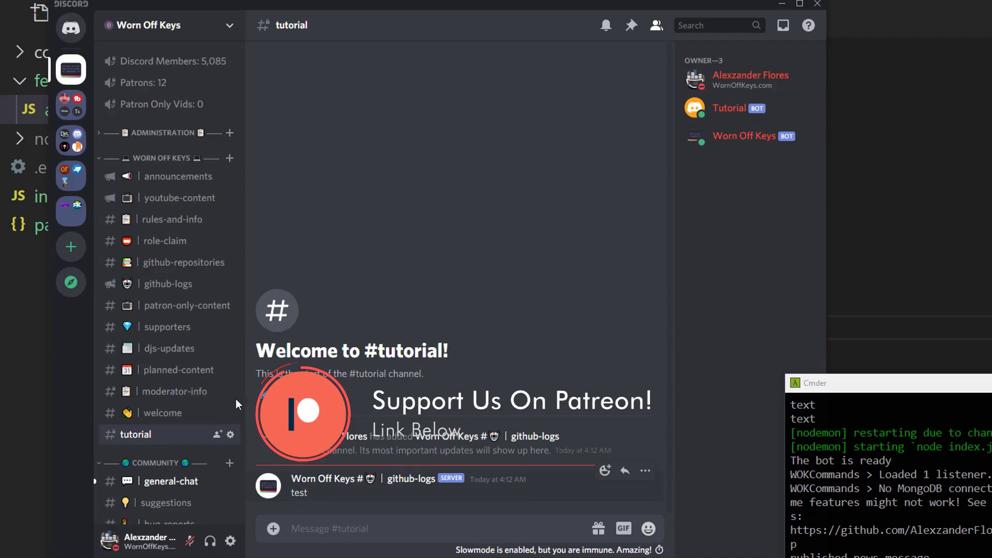
left_click(169, 283)
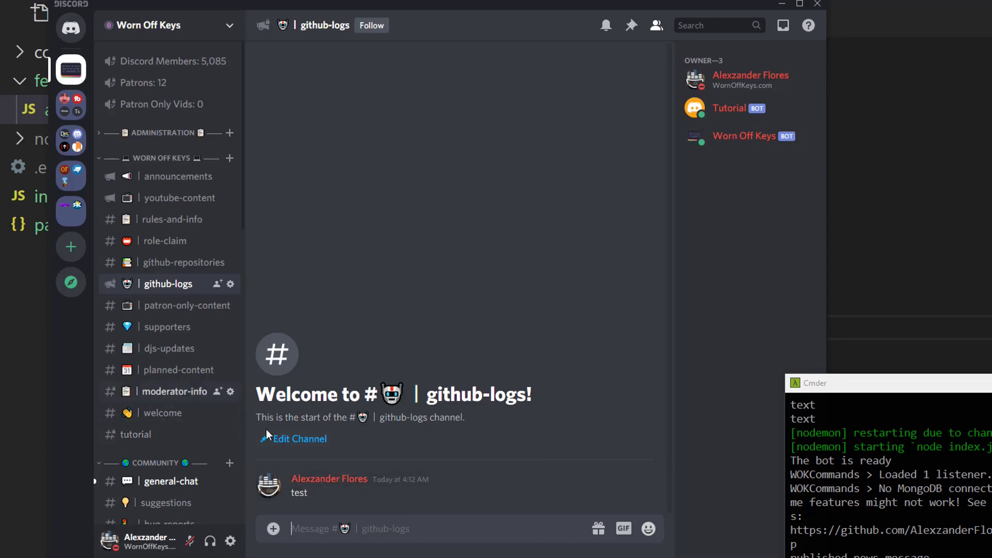
Post 'hello world' in github-logs and view its crossposted copy in tutorial.
type("hell")
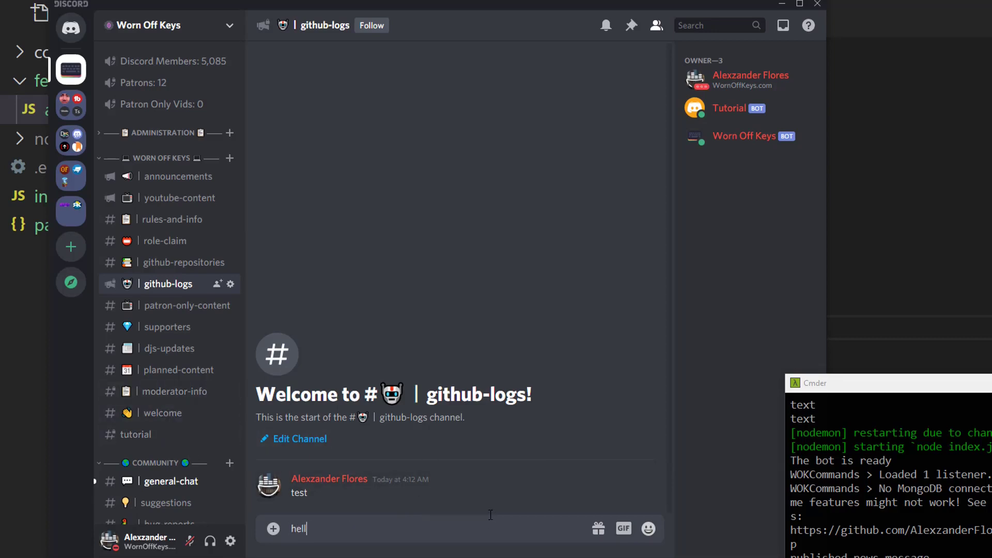
key("enter")
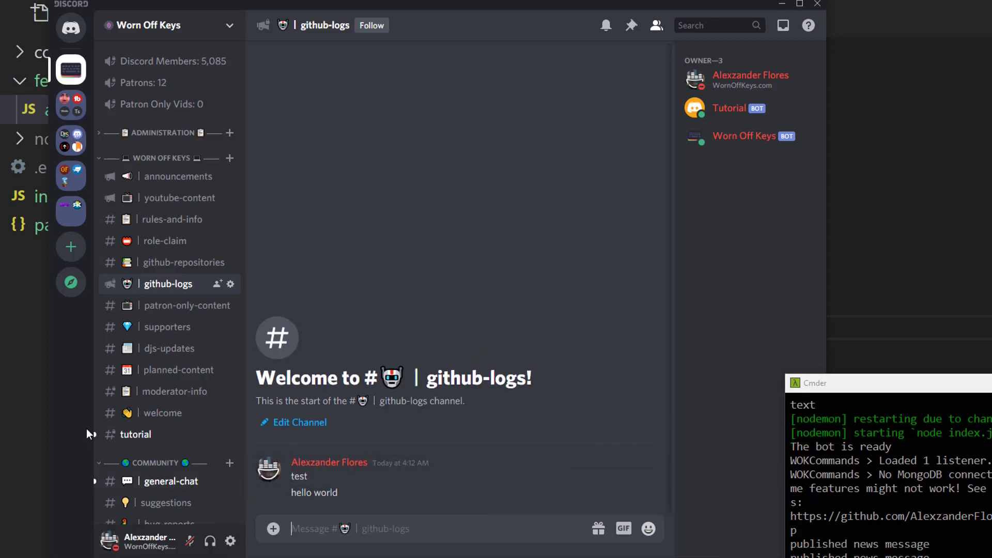
left_click(135, 434)
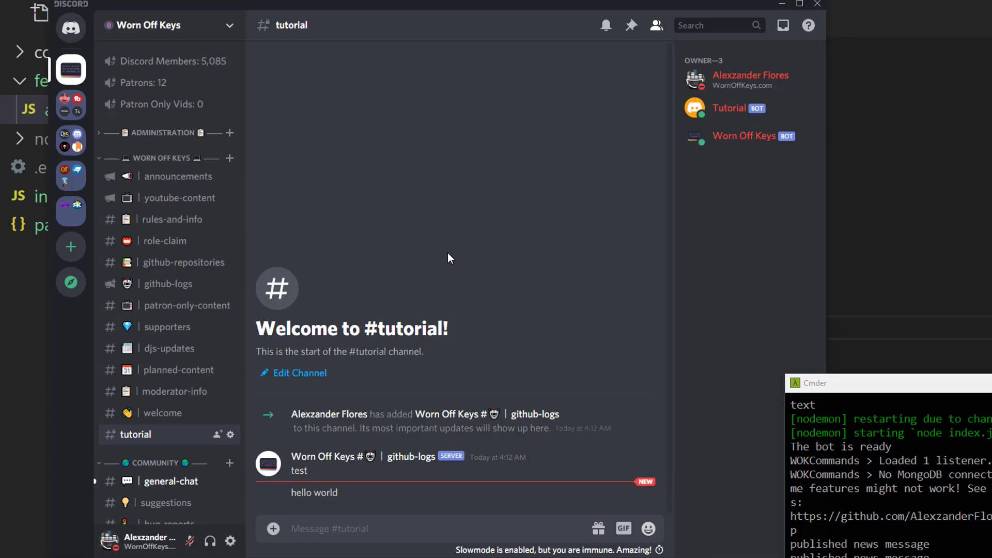
left_click(329, 528)
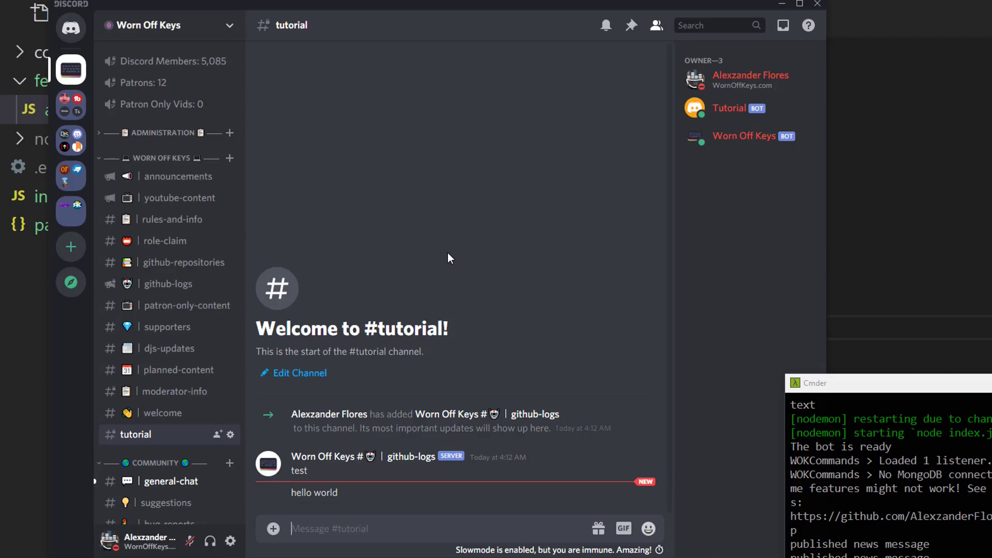